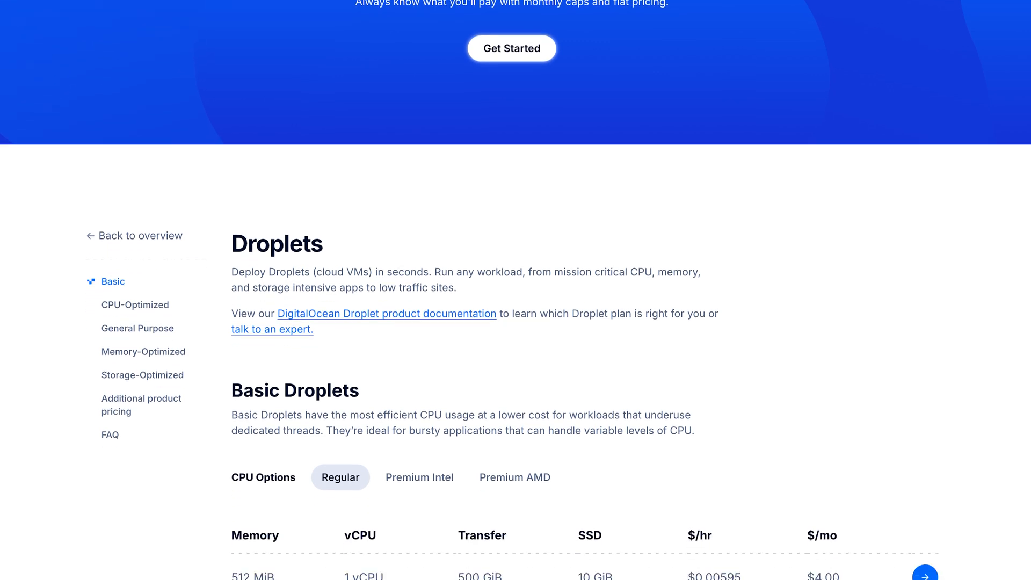
Open the Create Droplets form from the top-bar Create menu
{"action": "scroll", "scroll_direction": "down", "scroll_amount": 3}
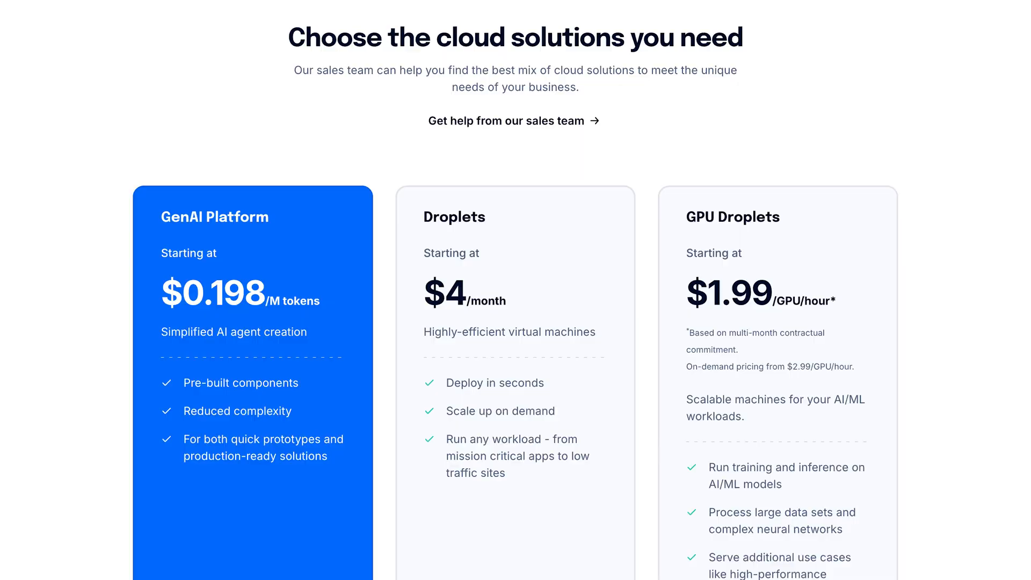
{"action": "scroll", "scroll_direction": "down", "scroll_amount": 3}
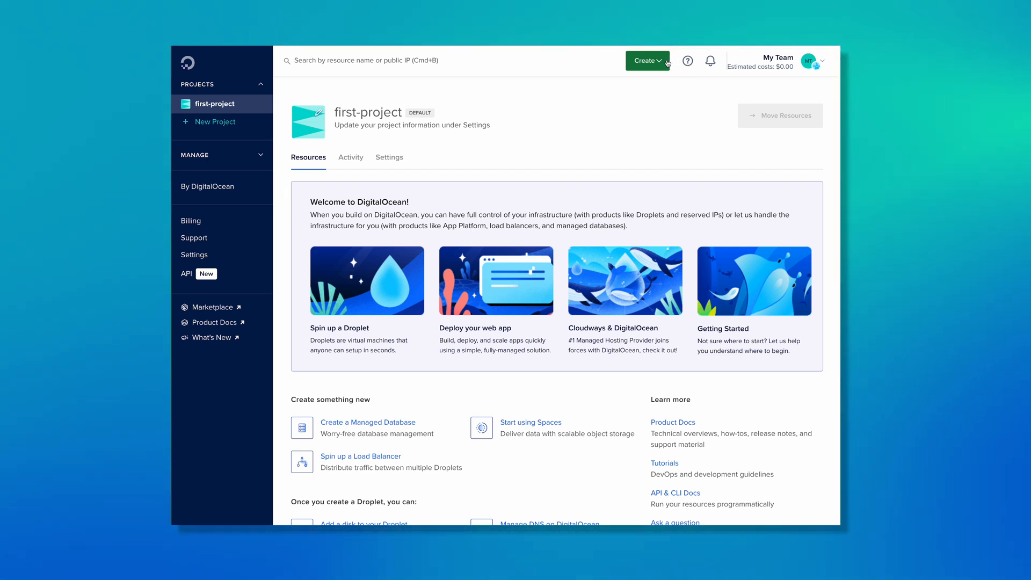
{"action": "left_click", "coordinate": [647, 60]}
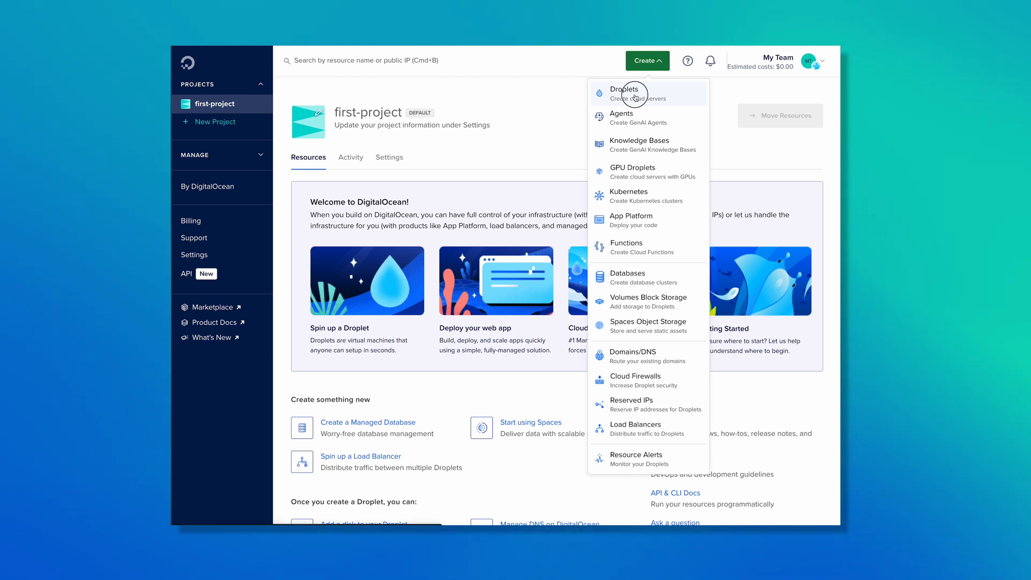
{"action": "left_click", "coordinate": [624, 89]}
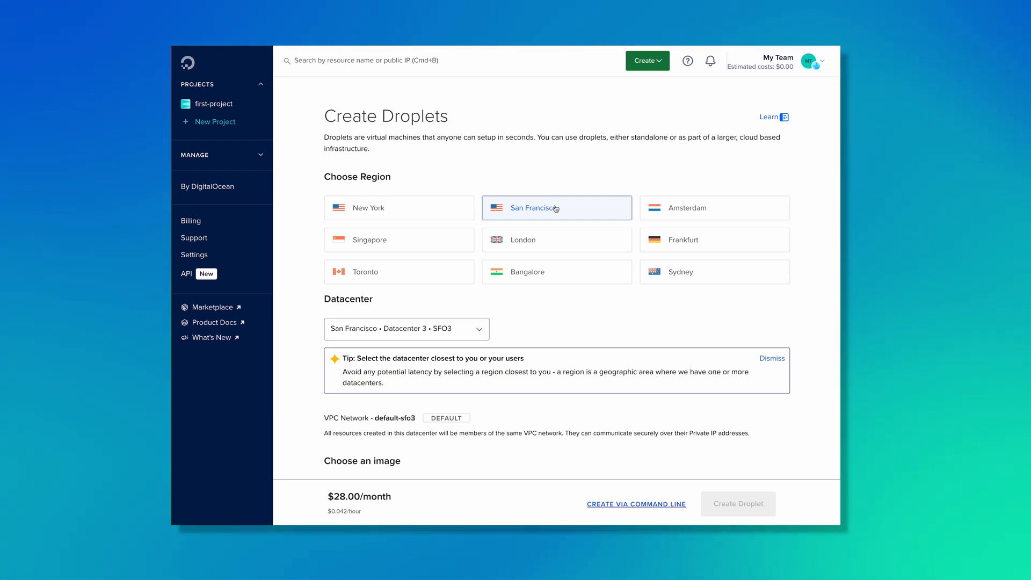
Place the Droplet in San Francisco and scroll past the Ubuntu 24.10 image to sizes
{"action": "left_click", "coordinate": [406, 328]}
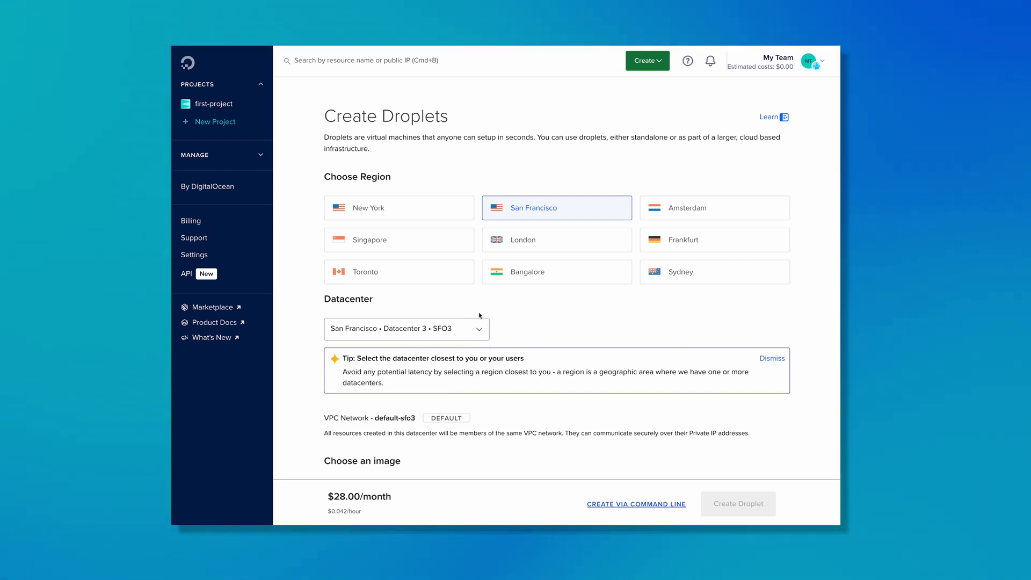
{"action": "scroll", "scroll_direction": "down", "scroll_amount": 3}
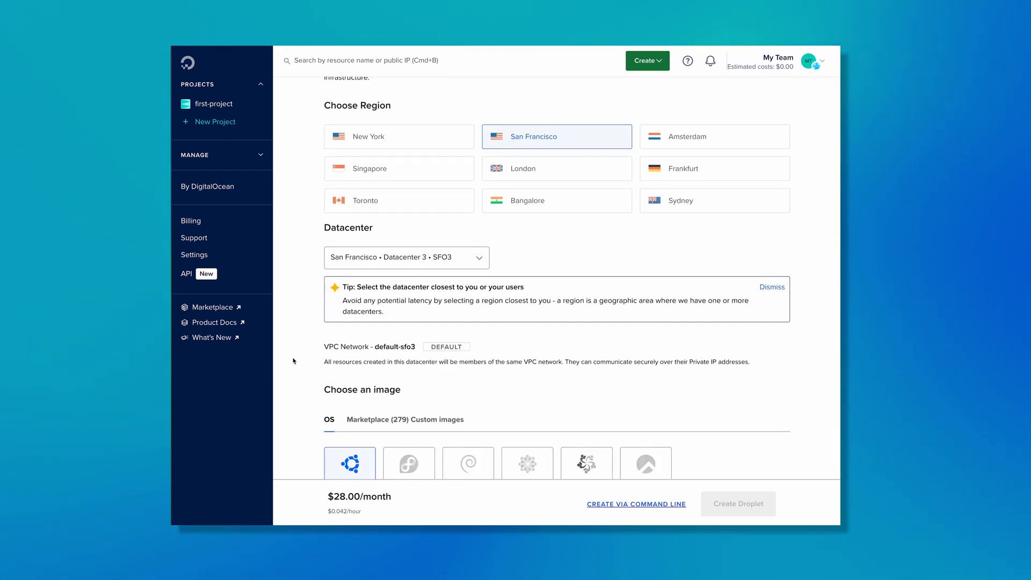
{"action": "scroll", "scroll_direction": "down", "scroll_amount": 3}
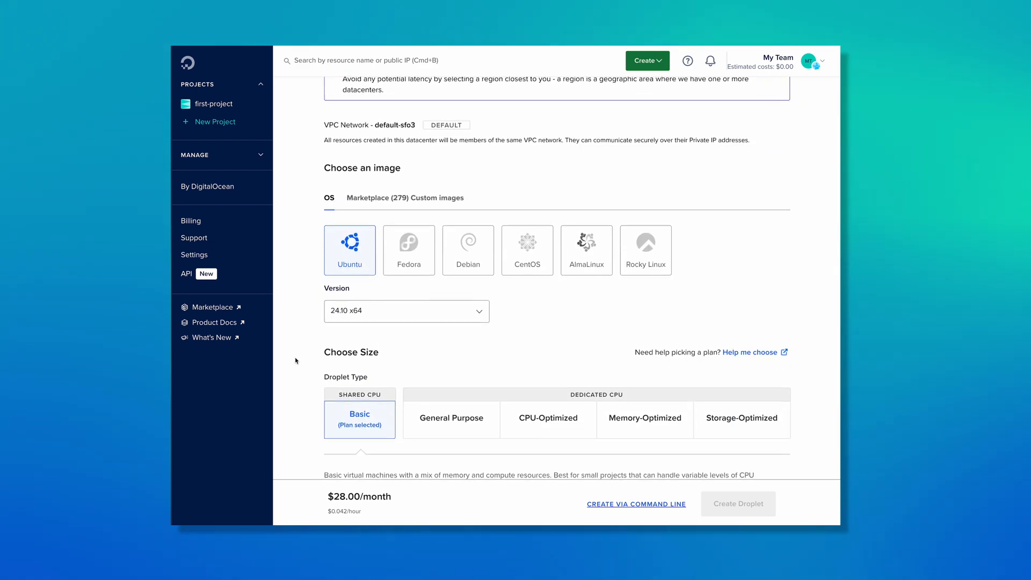
{"action": "scroll", "scroll_direction": "down", "scroll_amount": 3}
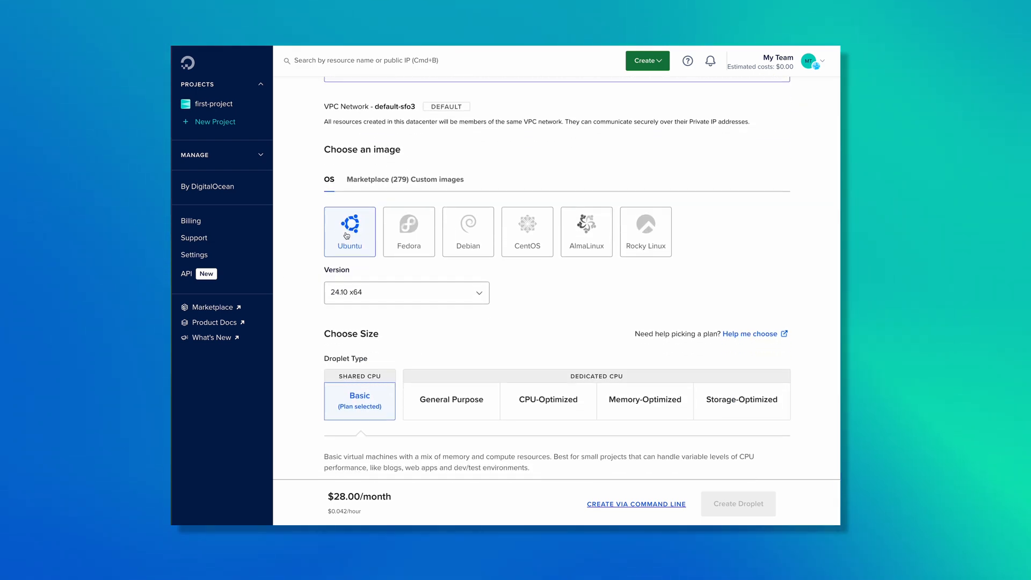
{"action": "scroll", "scroll_direction": "down", "scroll_amount": 3}
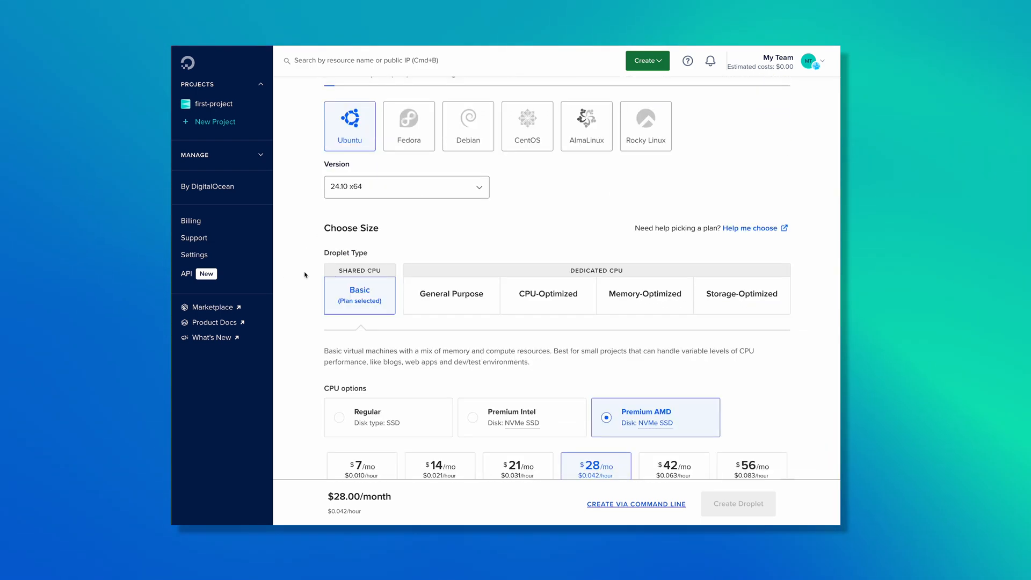
{"action": "scroll", "scroll_direction": "down", "scroll_amount": 3}
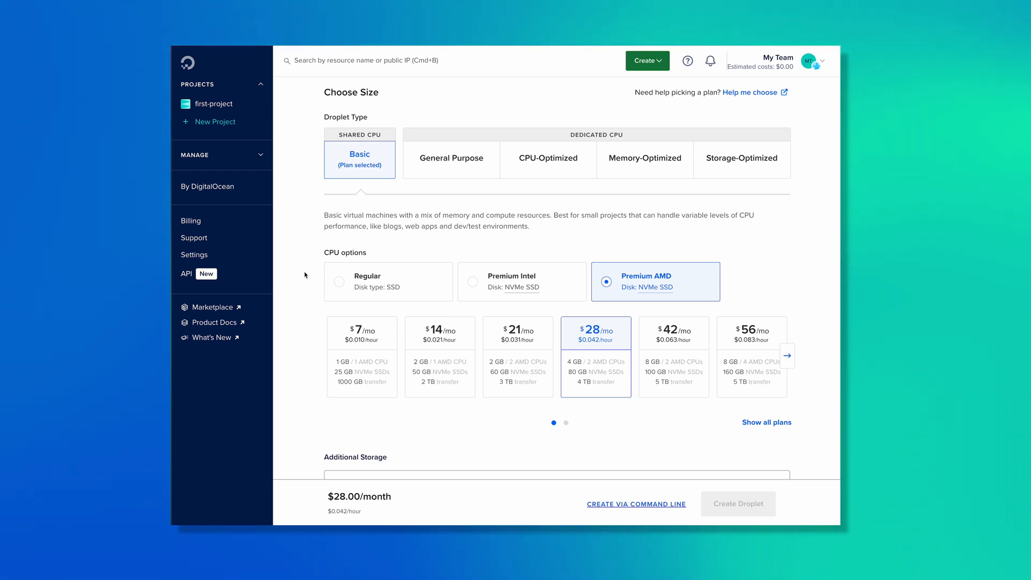
{"action": "scroll", "scroll_direction": "down", "scroll_amount": 3}
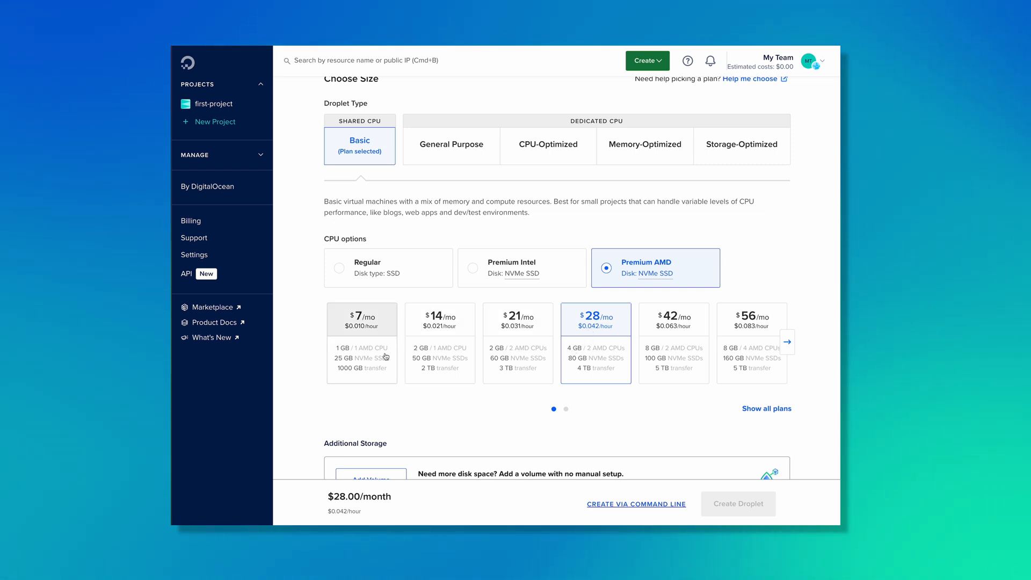
Select the Regular CPU option and the Basic $4/month plan
{"action": "left_click", "coordinate": [361, 319]}
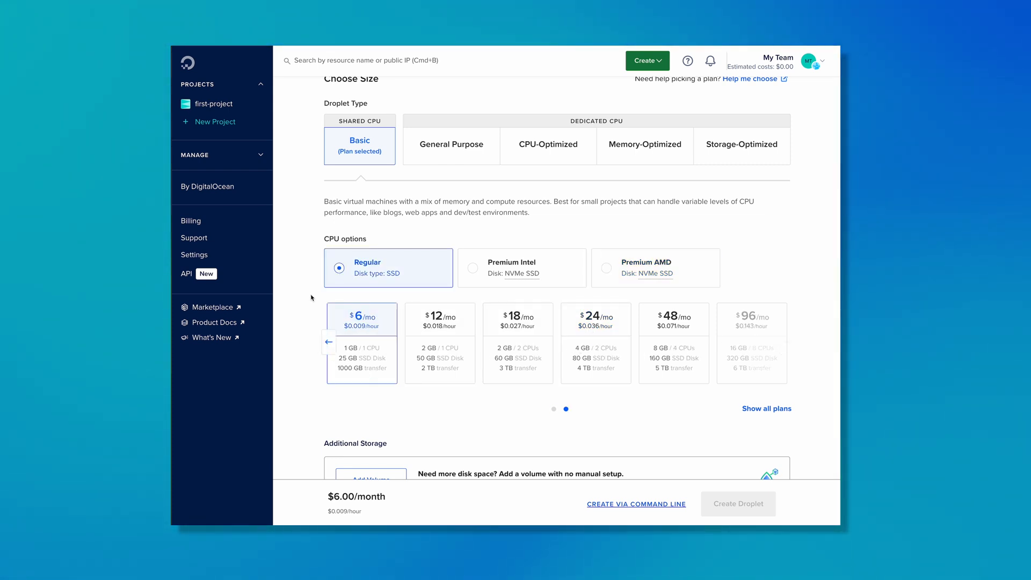
{"action": "left_click", "coordinate": [328, 342]}
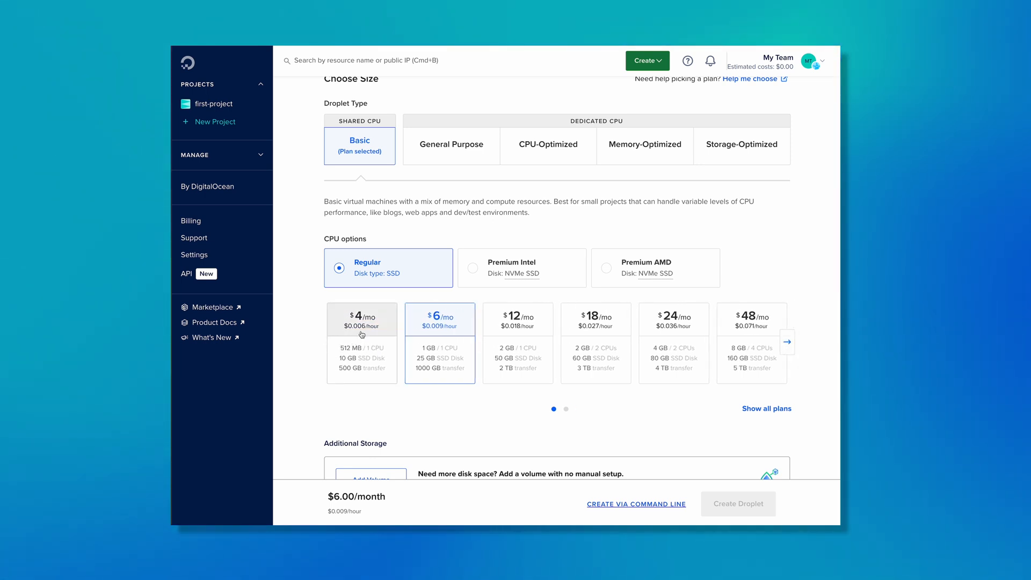
{"action": "left_click", "coordinate": [361, 319]}
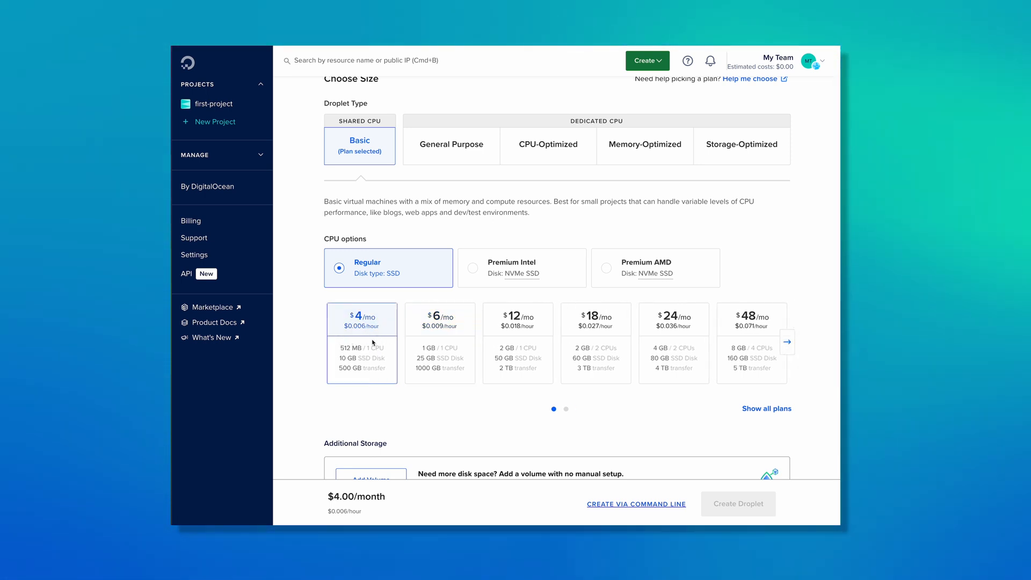
{"action": "mouse_move", "coordinate": [322, 326]}
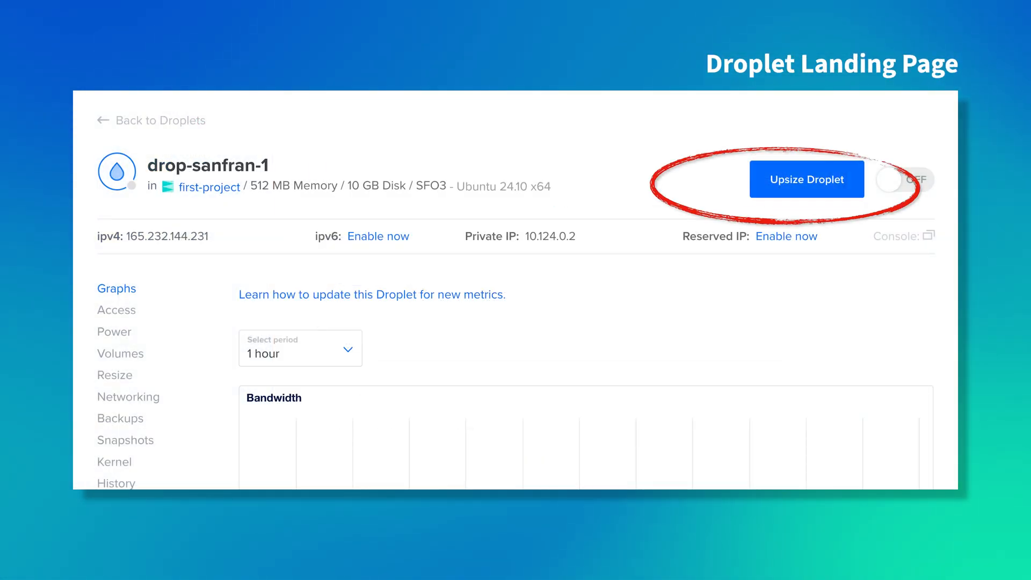
{"action": "left_click", "coordinate": [806, 179]}
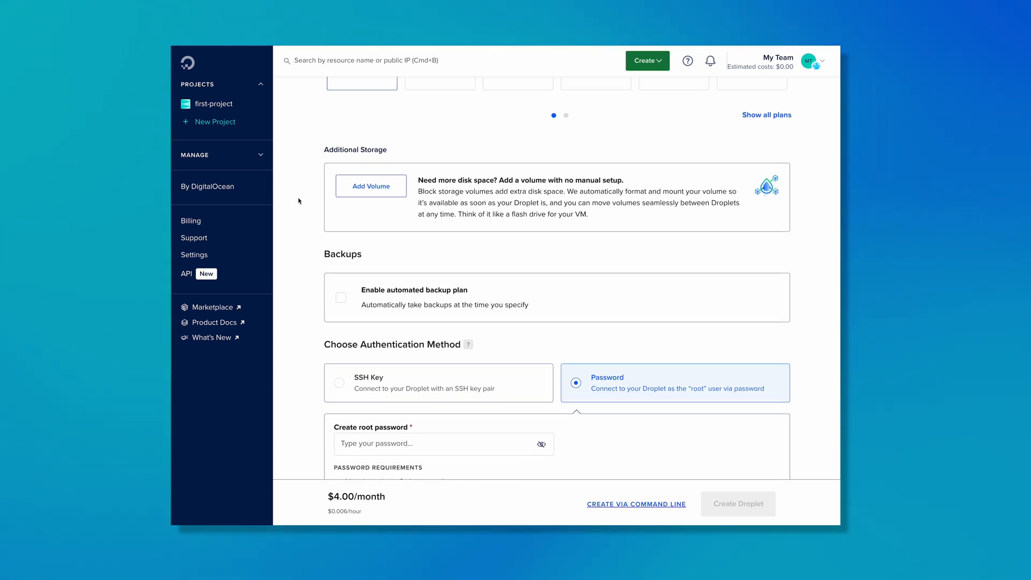
Switch authentication to SSH Key and start adding a new public SSH key
{"action": "scroll", "scroll_direction": "up", "scroll_amount": 3}
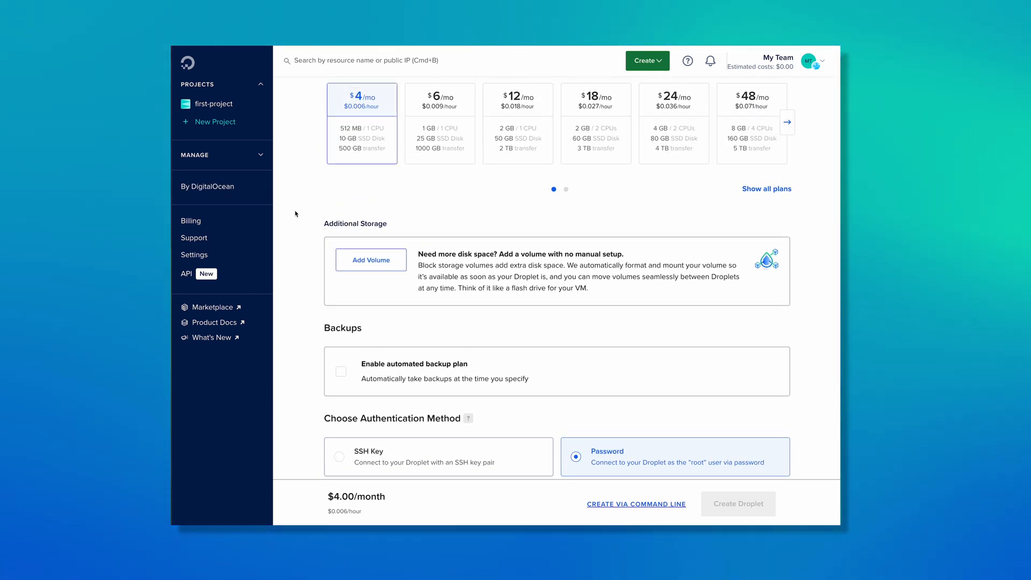
{"action": "scroll", "scroll_direction": "down", "scroll_amount": 3}
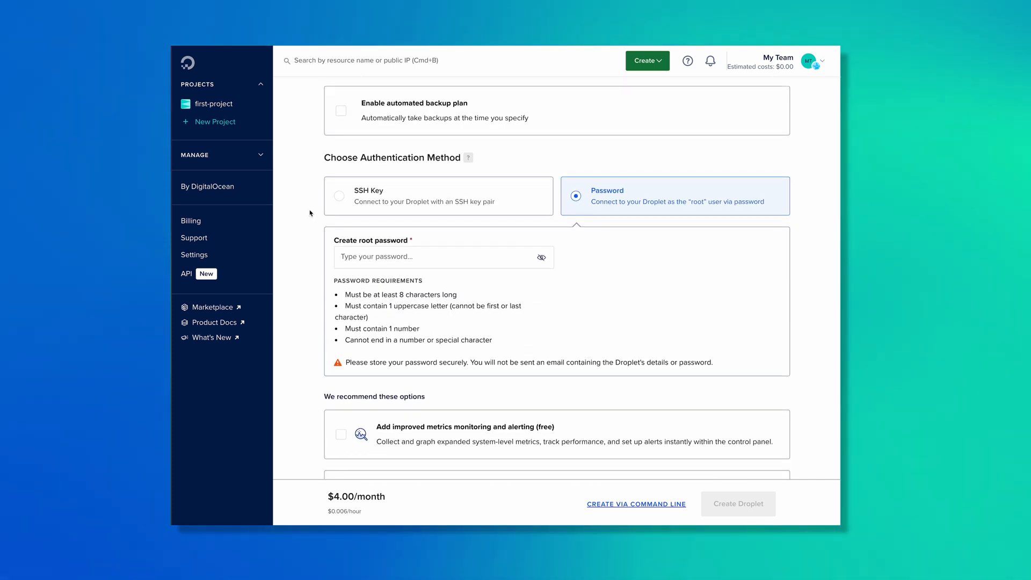
{"action": "scroll", "scroll_direction": "down", "scroll_amount": 3}
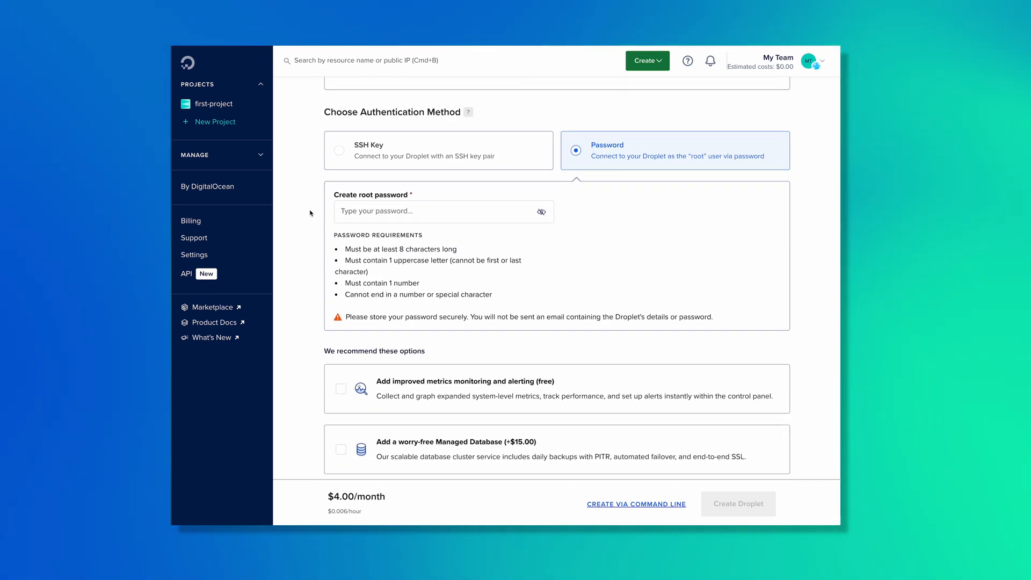
{"action": "mouse_move", "coordinate": [384, 156]}
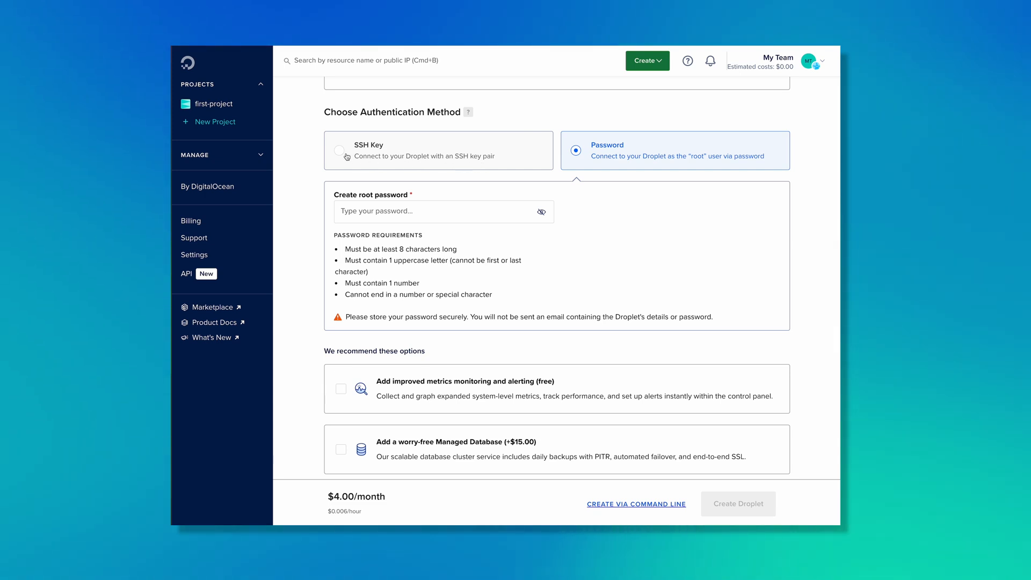
{"action": "left_click", "coordinate": [339, 150]}
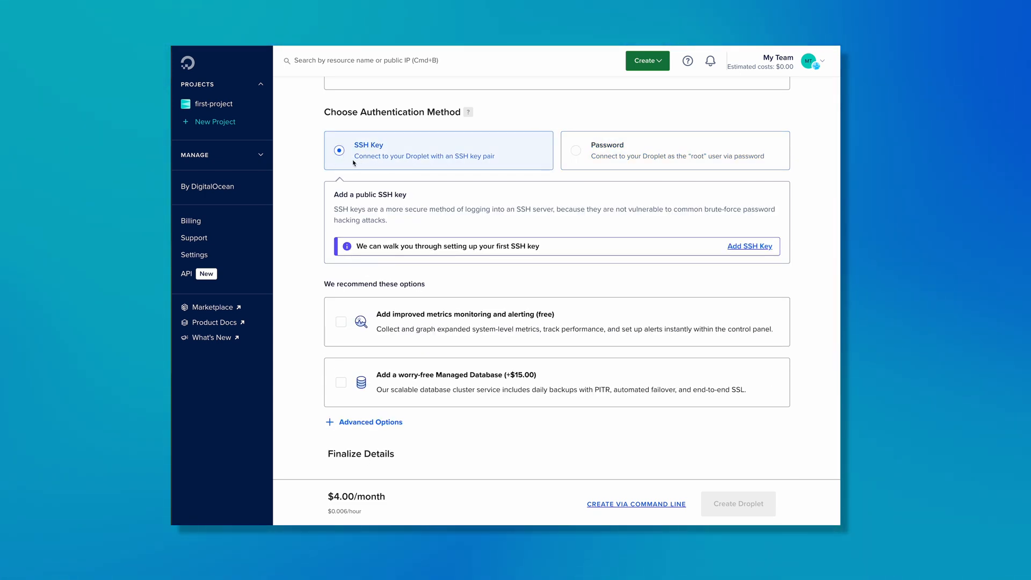
{"action": "mouse_move", "coordinate": [312, 197]}
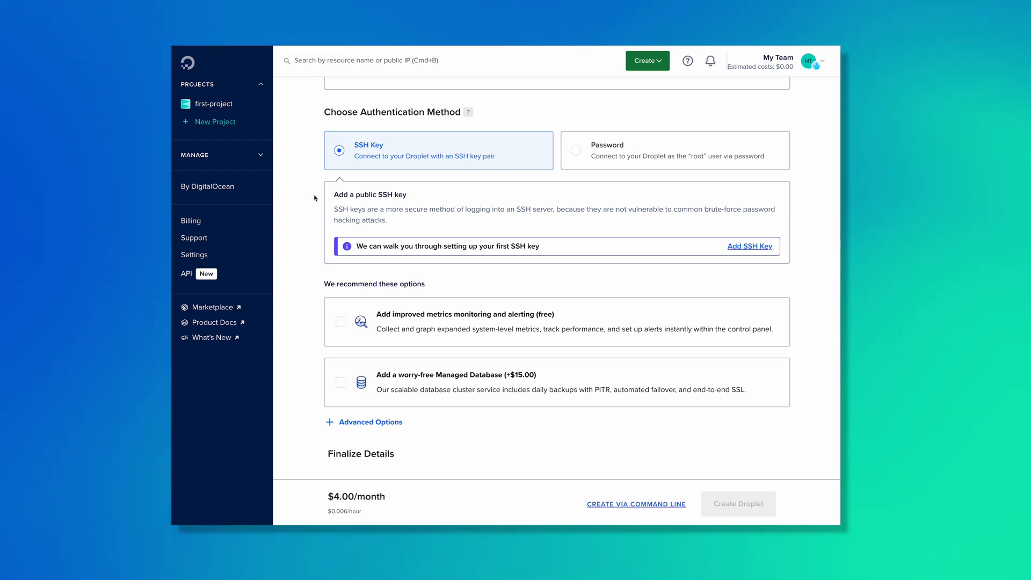
{"action": "left_click", "coordinate": [750, 246]}
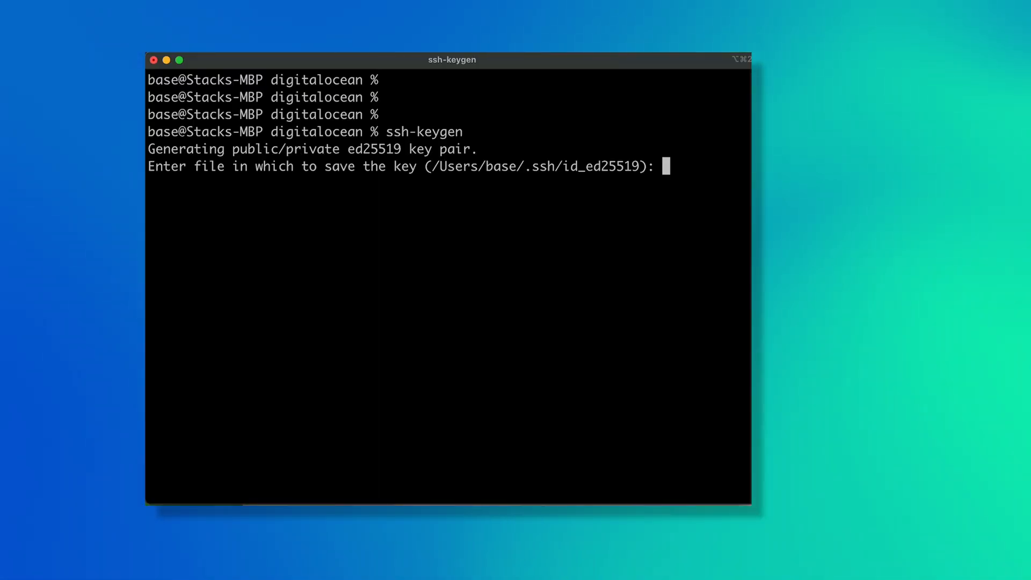
Save the new key pair as /Users/base/.ssh/do_sanfran_rsa_1
{"action": "type", "text": "/Users/base/.ssh/"}
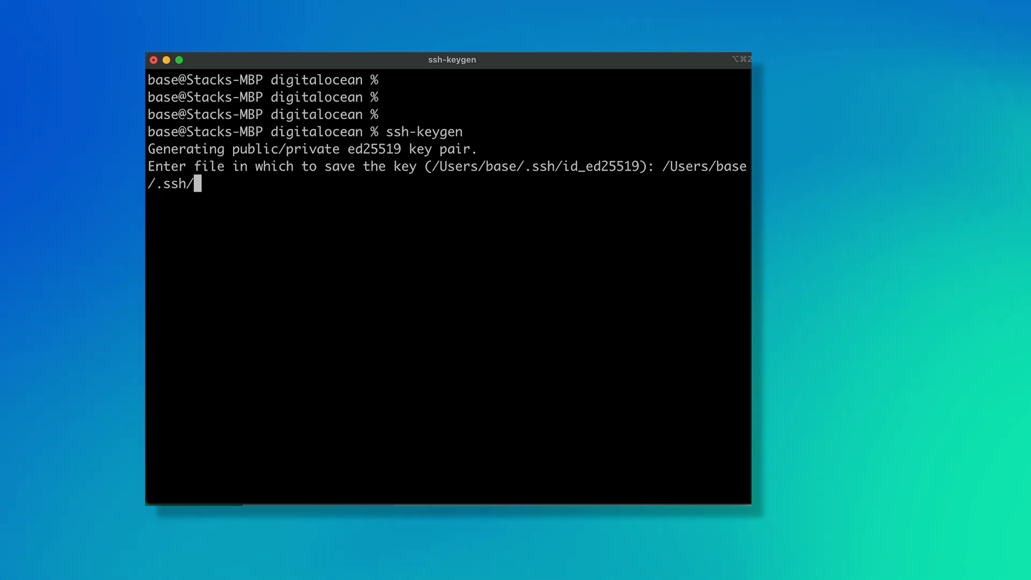
{"action": "type", "text": "do_sanfran_rsa_1"}
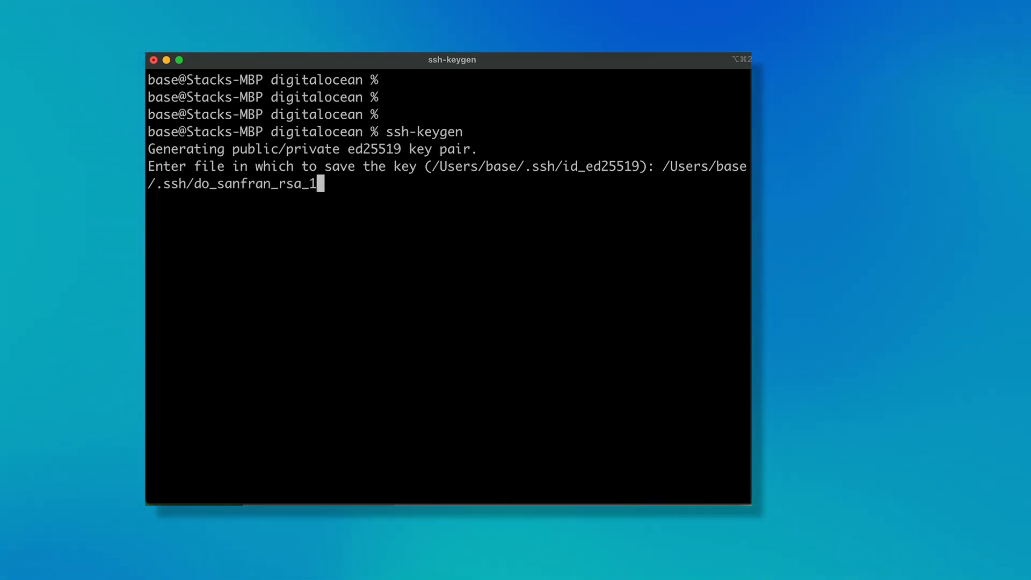
{"action": "key", "text": "enter"}
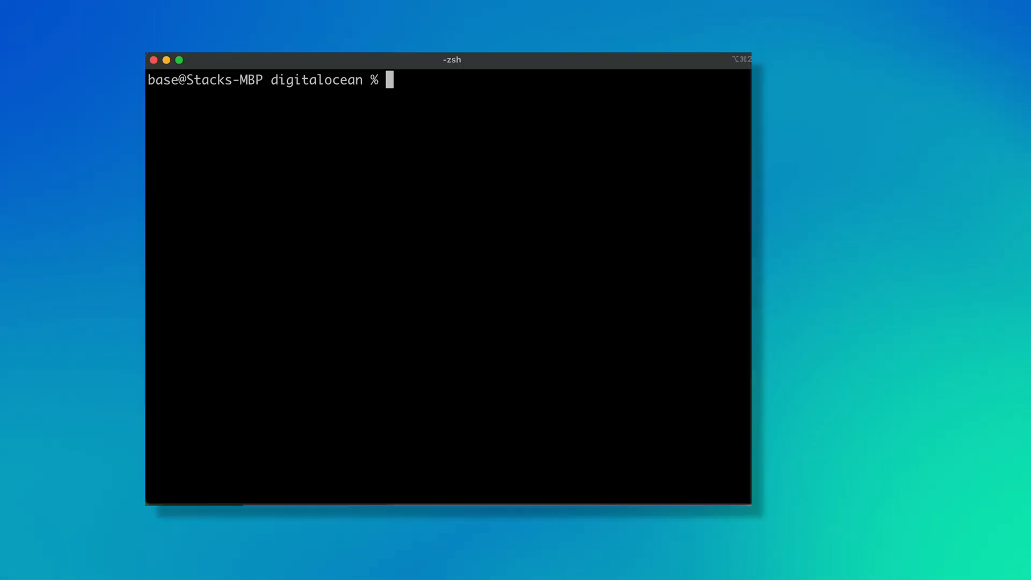
Display the public key with cat ~/.ssh/do_sanfran_rsa_1.pub
{"action": "type", "text": "cat ~/"}
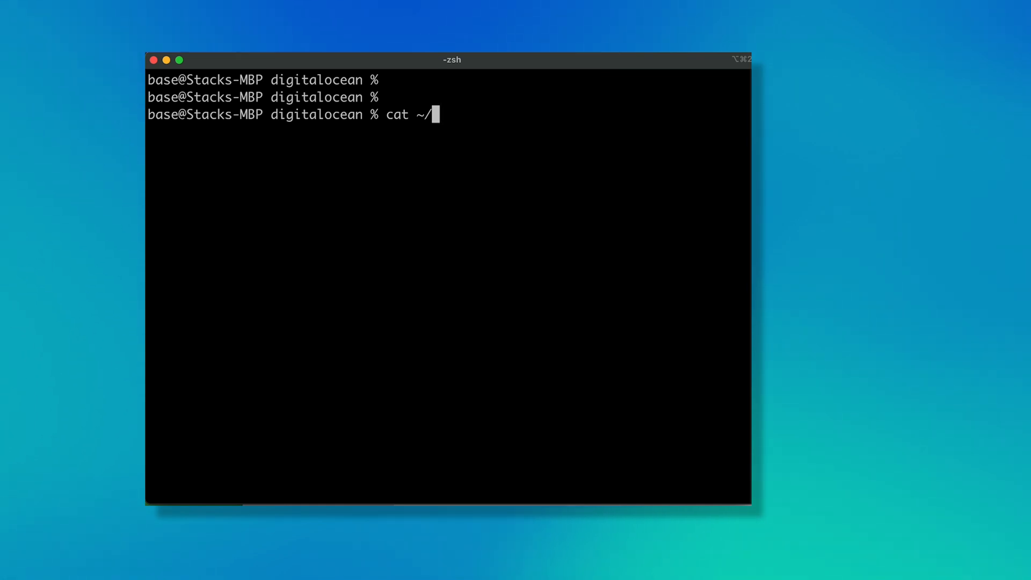
{"action": "type", "text": ".ssh/do_sanfran_rsa_1.pub"}
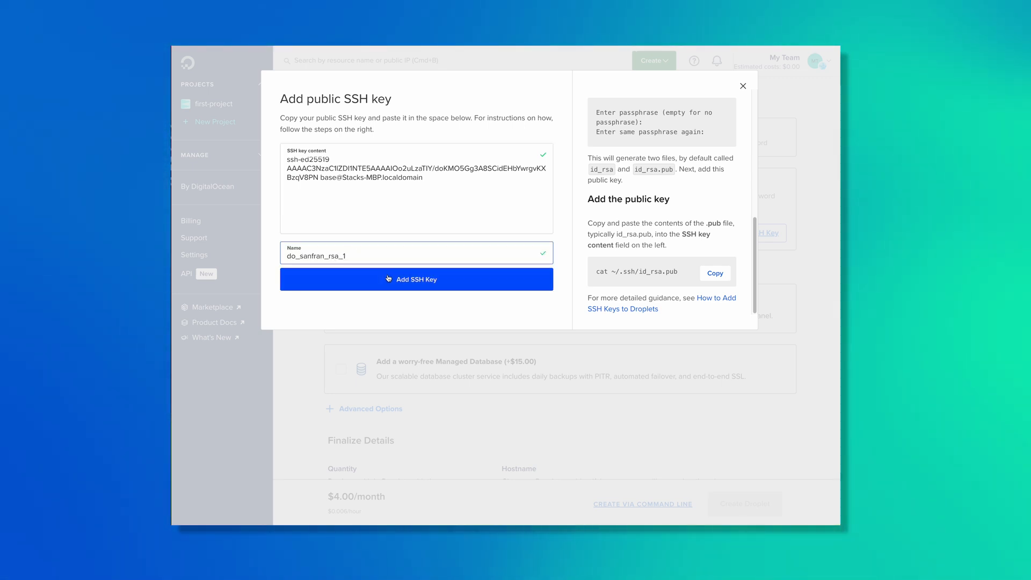
Tick the do_sanfran_rsa_1 key under Choose your SSH keys
{"action": "left_click", "coordinate": [415, 278]}
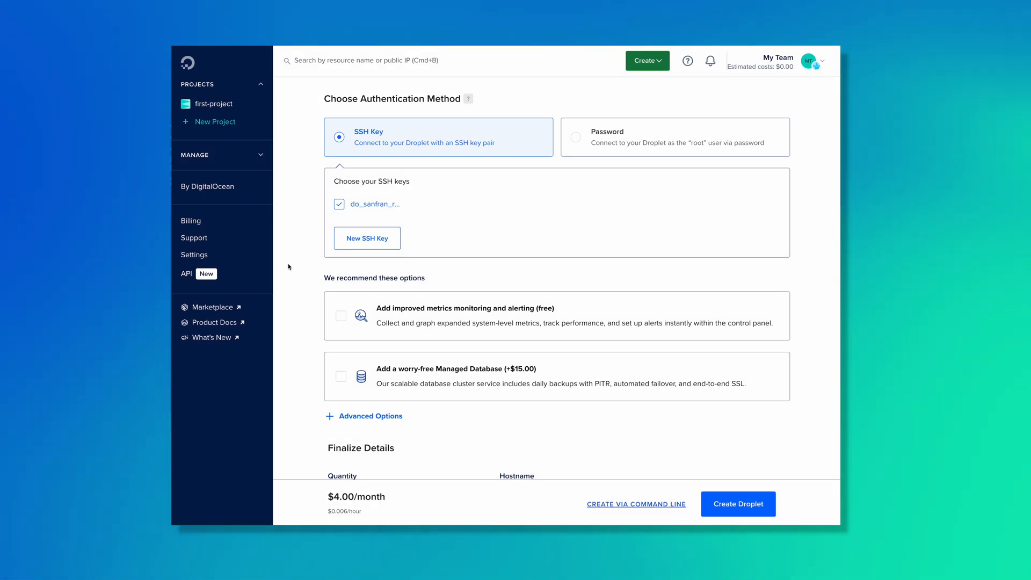
{"action": "mouse_move", "coordinate": [298, 211]}
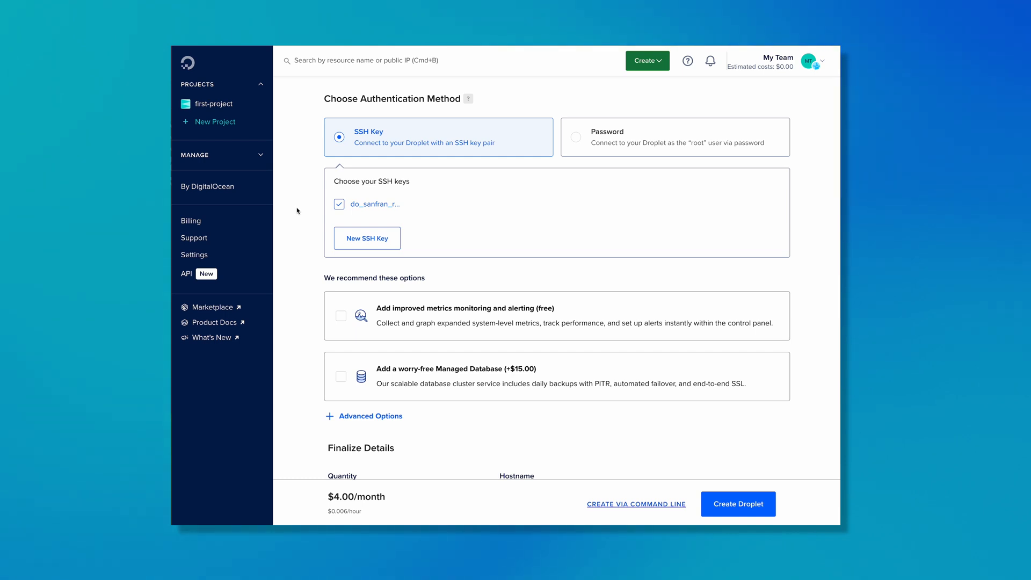
Tick 'Add improved metrics monitoring and alerting (free)' for the Droplet
{"action": "scroll", "scroll_direction": "down", "scroll_amount": 3}
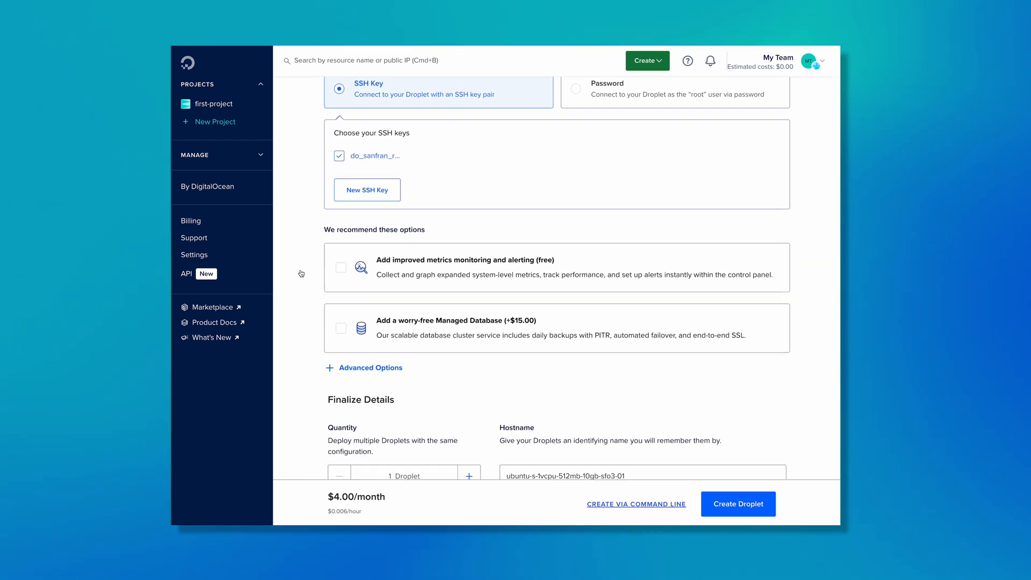
{"action": "scroll", "scroll_direction": "down", "scroll_amount": 3}
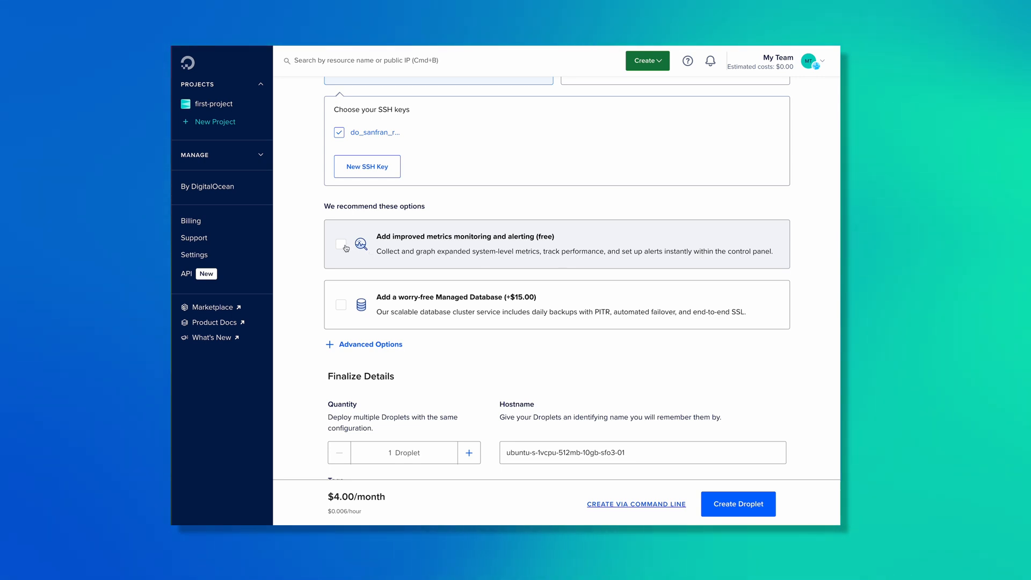
{"action": "left_click", "coordinate": [340, 243]}
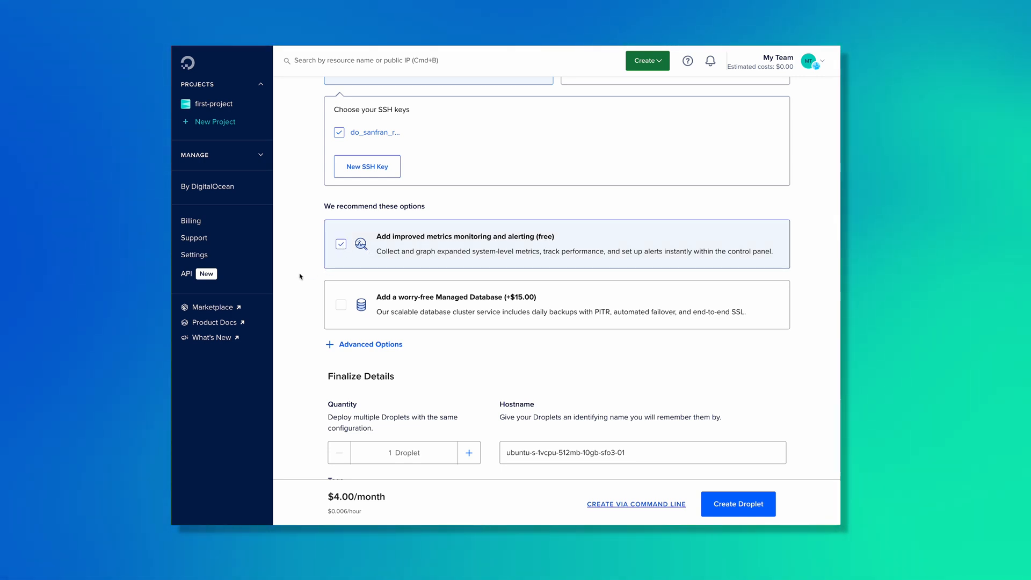
{"action": "scroll", "scroll_direction": "down", "scroll_amount": 3}
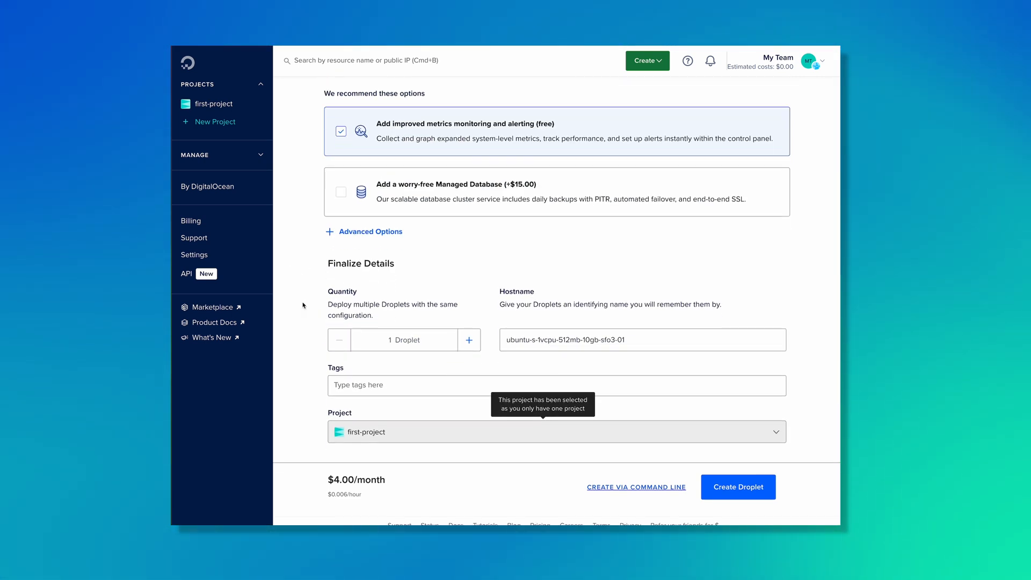
Expand Advanced Options and set the hostname to drop-sanfran-1
{"action": "left_click", "coordinate": [370, 231]}
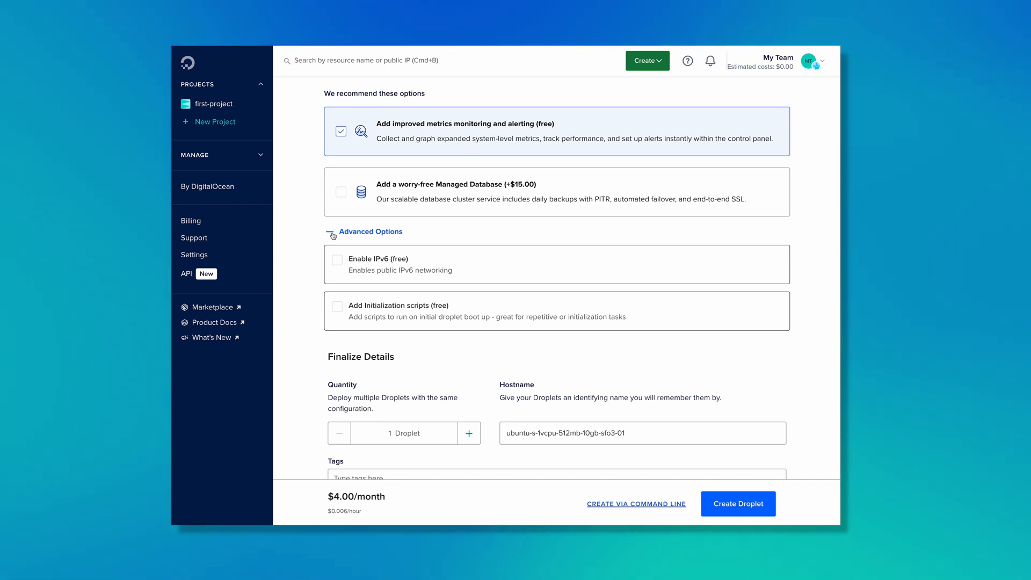
{"action": "mouse_move", "coordinate": [214, 323]}
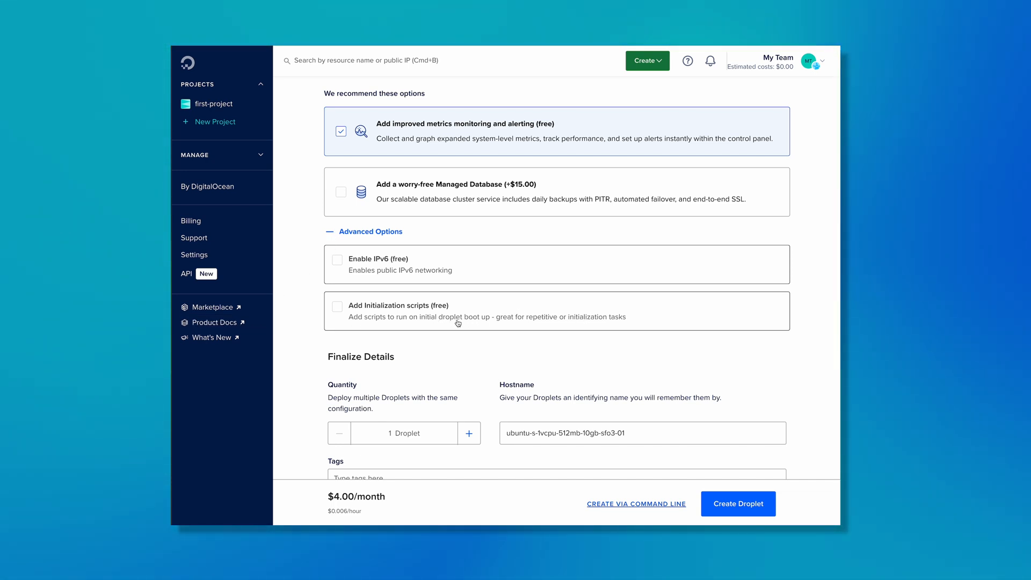
{"action": "mouse_move", "coordinate": [562, 322]}
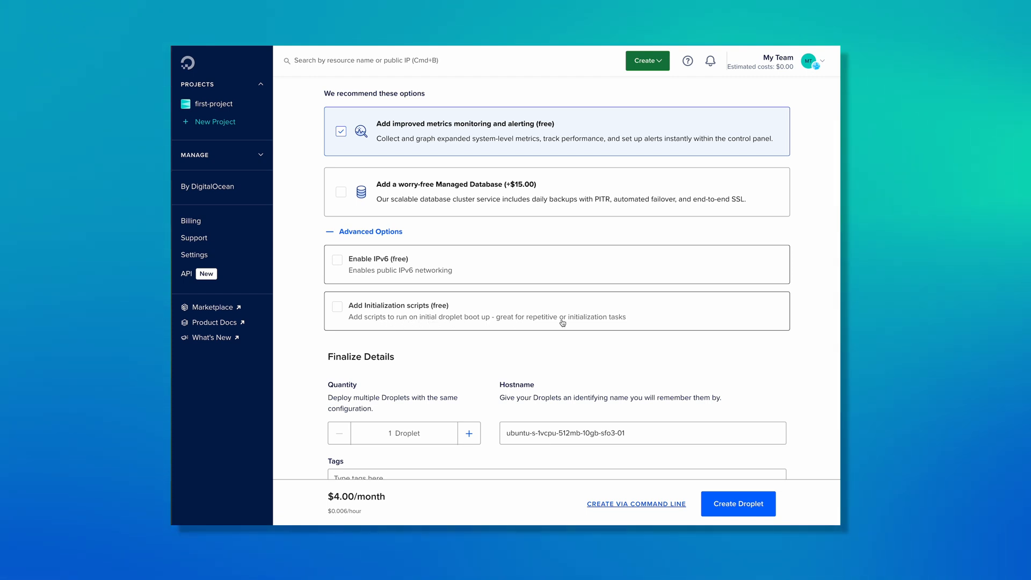
{"action": "mouse_move", "coordinate": [483, 316]}
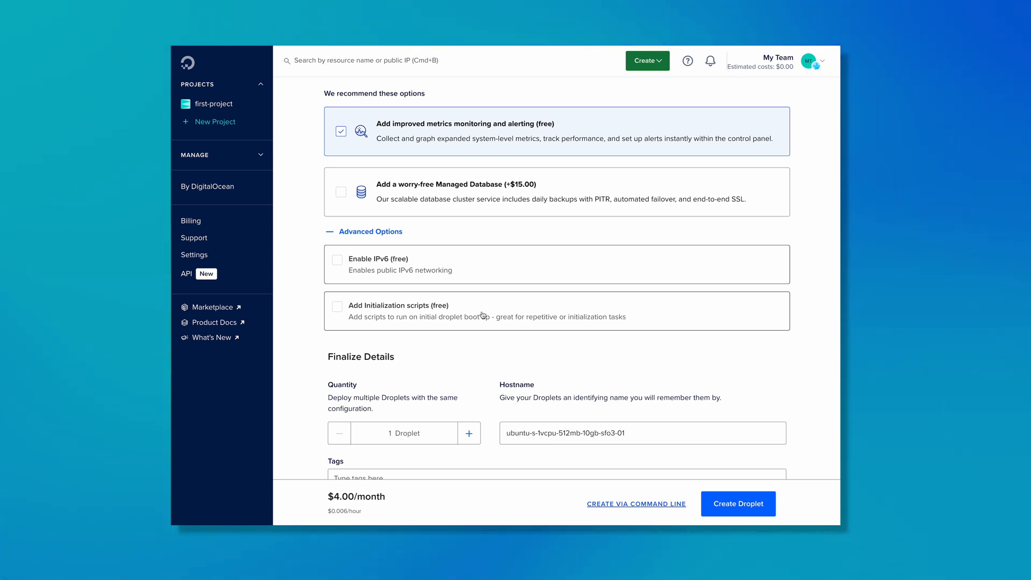
{"action": "mouse_move", "coordinate": [311, 252]}
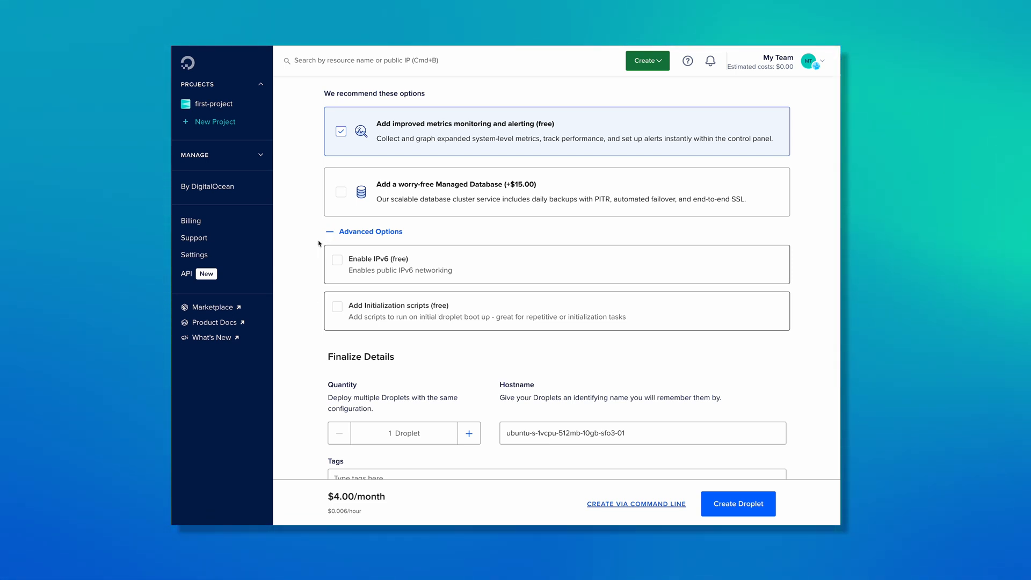
{"action": "type", "text": "drop-sanfran-1"}
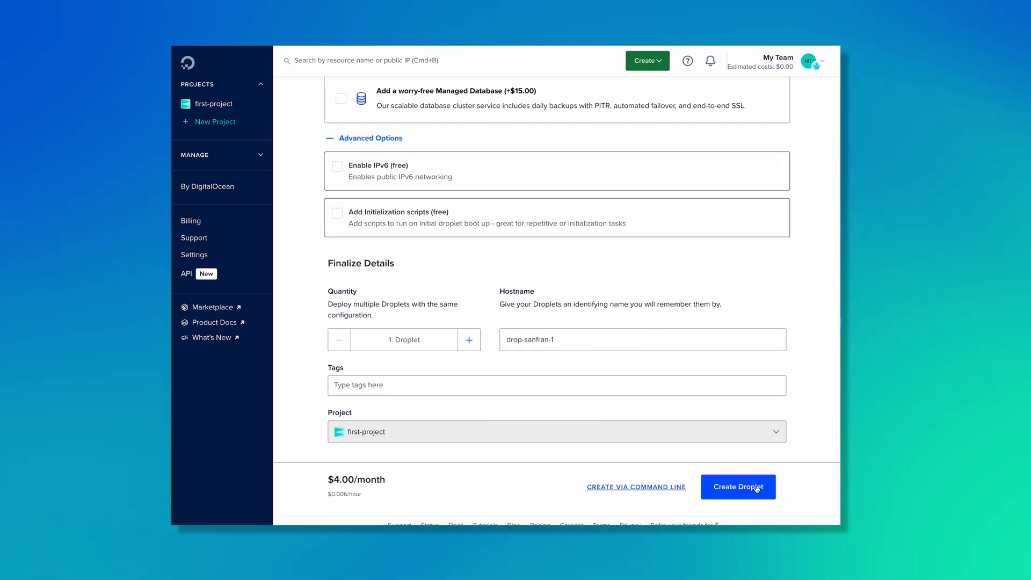
Create the droplet and open drop-sanfran-1's overview showing IPv4 165.232.144.231
{"action": "left_click", "coordinate": [738, 486]}
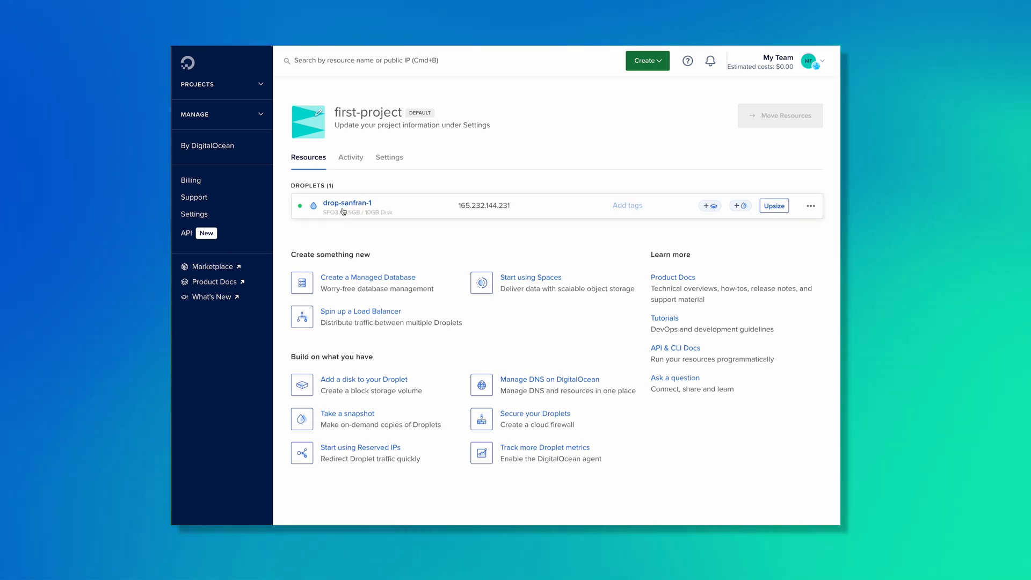
{"action": "mouse_move", "coordinate": [360, 205]}
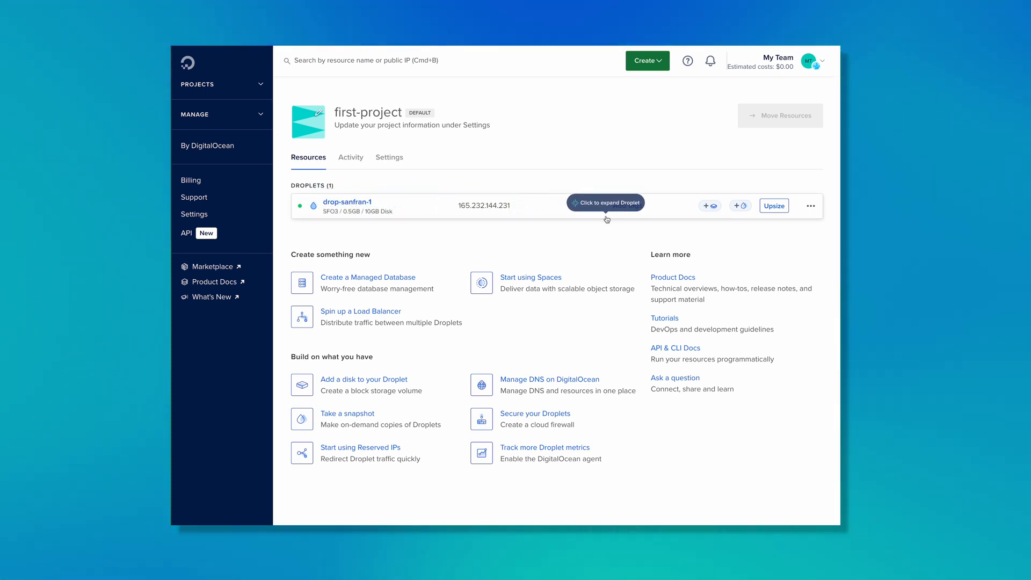
{"action": "mouse_move", "coordinate": [740, 207]}
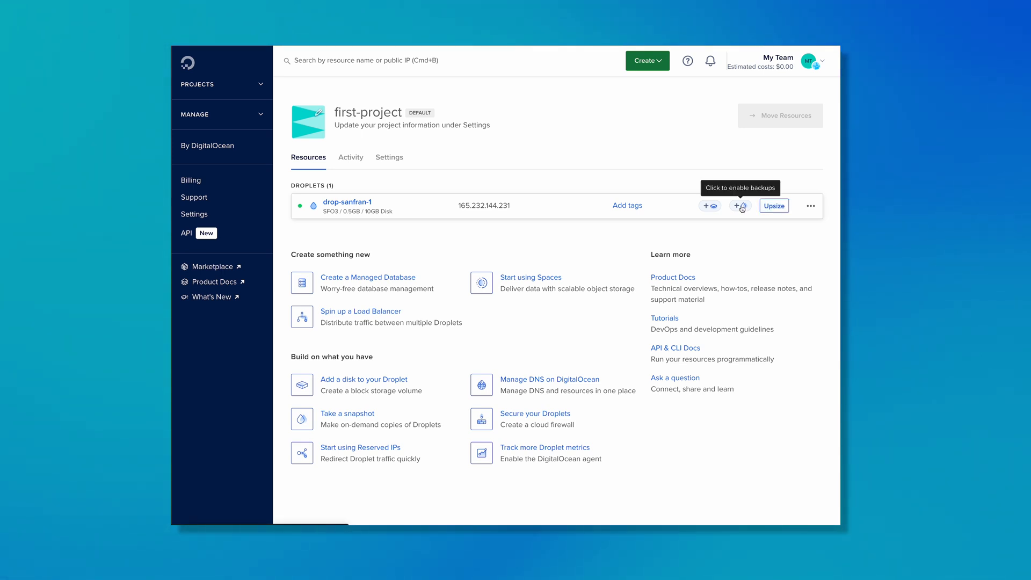
{"action": "left_click", "coordinate": [810, 205]}
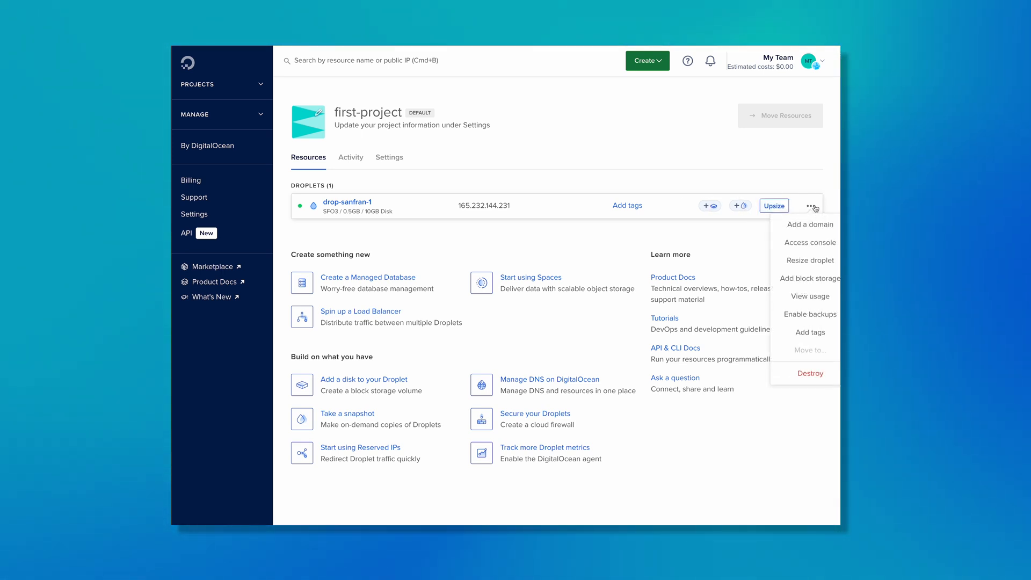
{"action": "mouse_move", "coordinate": [811, 224]}
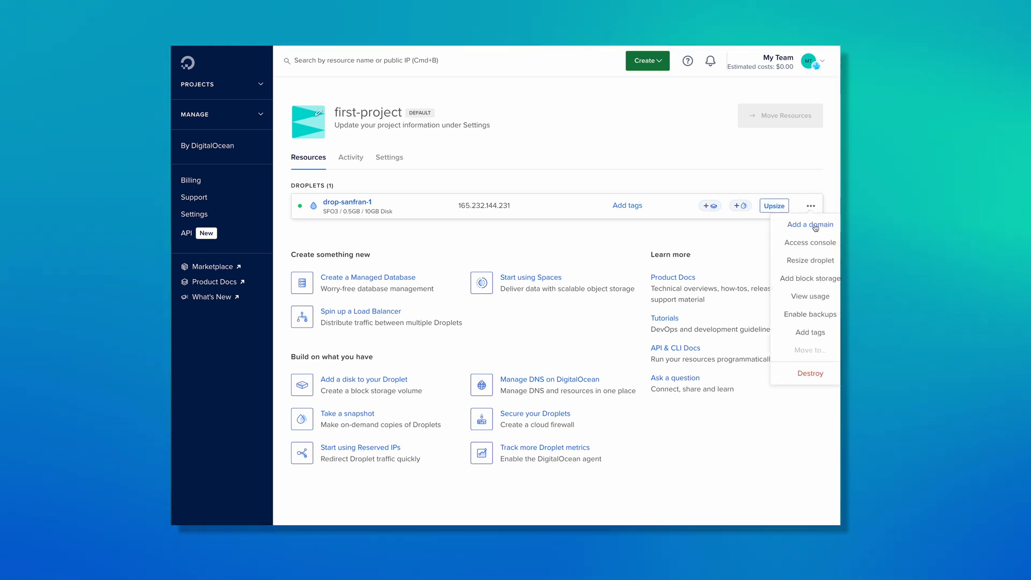
{"action": "mouse_move", "coordinate": [810, 260]}
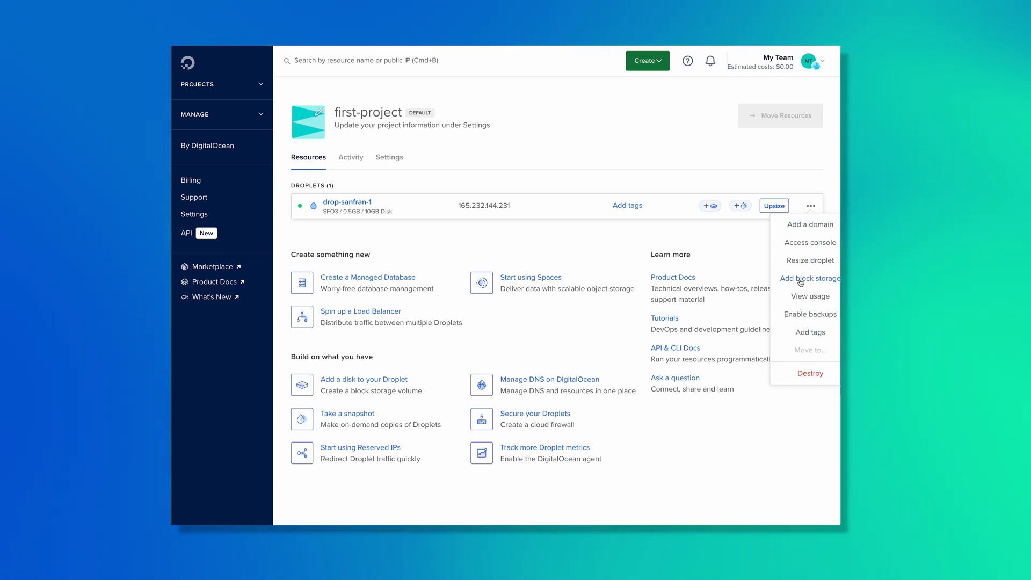
{"action": "left_click", "coordinate": [348, 202]}
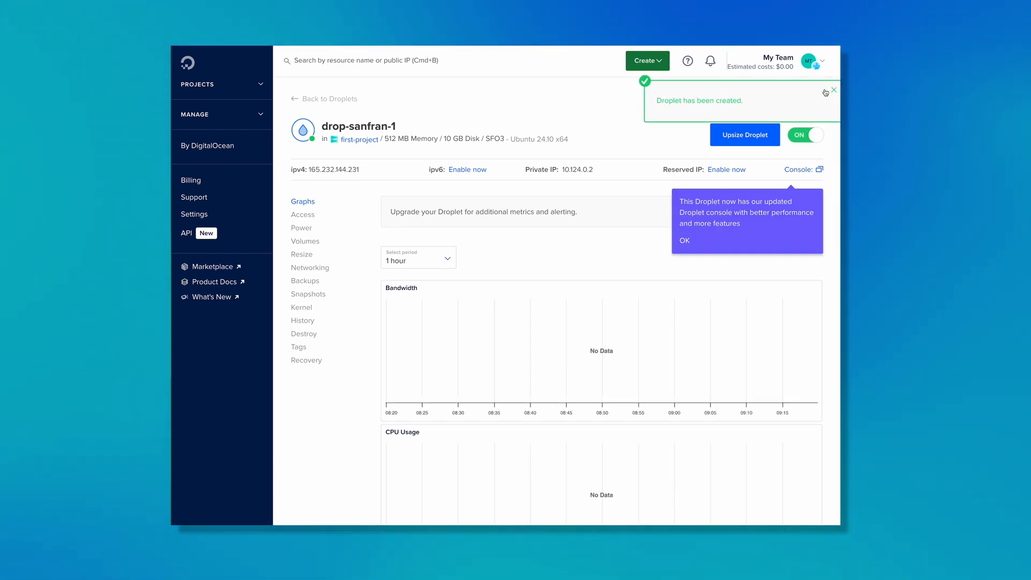
Dismiss the 'Droplet has been created' toast and the updated console announcement popup
{"action": "left_click", "coordinate": [834, 90]}
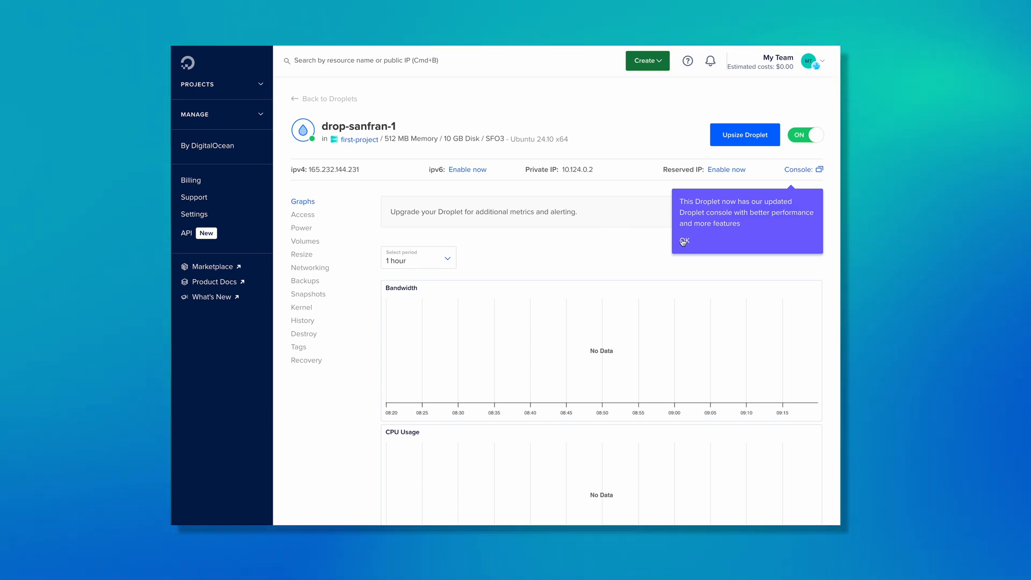
{"action": "left_click", "coordinate": [684, 240]}
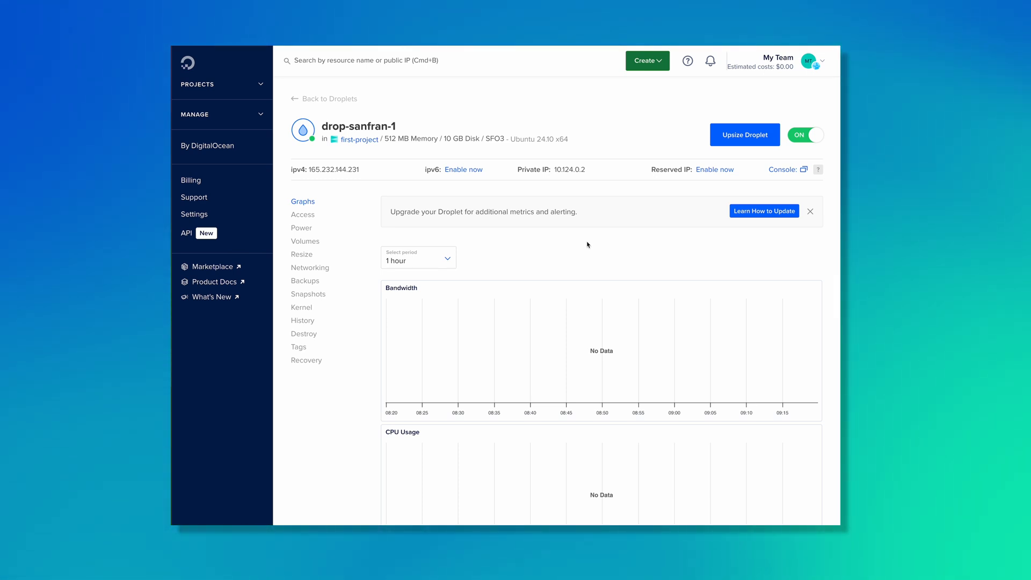
{"action": "mouse_move", "coordinate": [572, 230]}
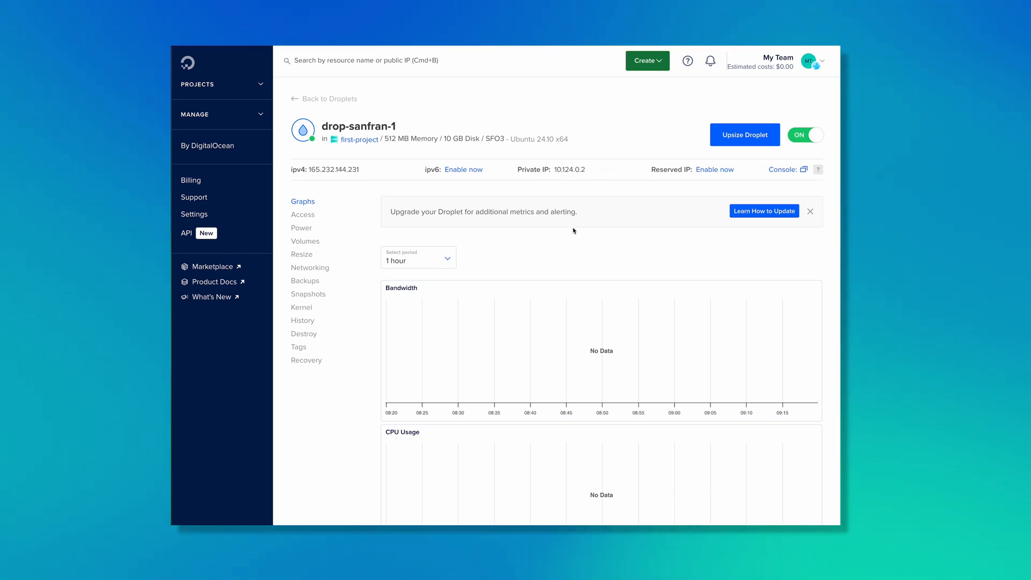
{"action": "mouse_move", "coordinate": [379, 208]}
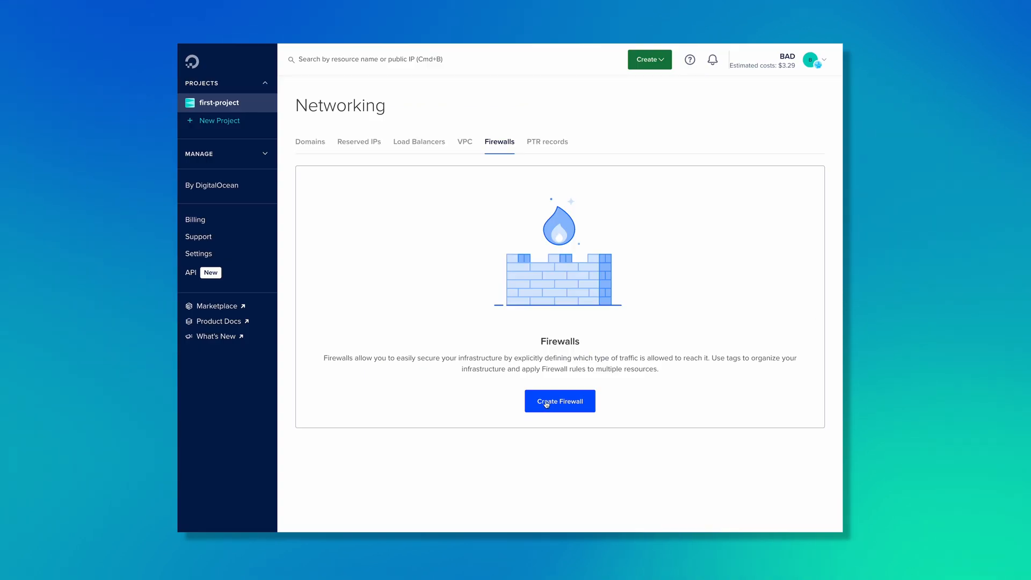
Draft firewall noray-firewall-config1 and replace the SSH rule's all-IPv4/IPv6 sources with one IP
{"action": "left_click", "coordinate": [559, 401]}
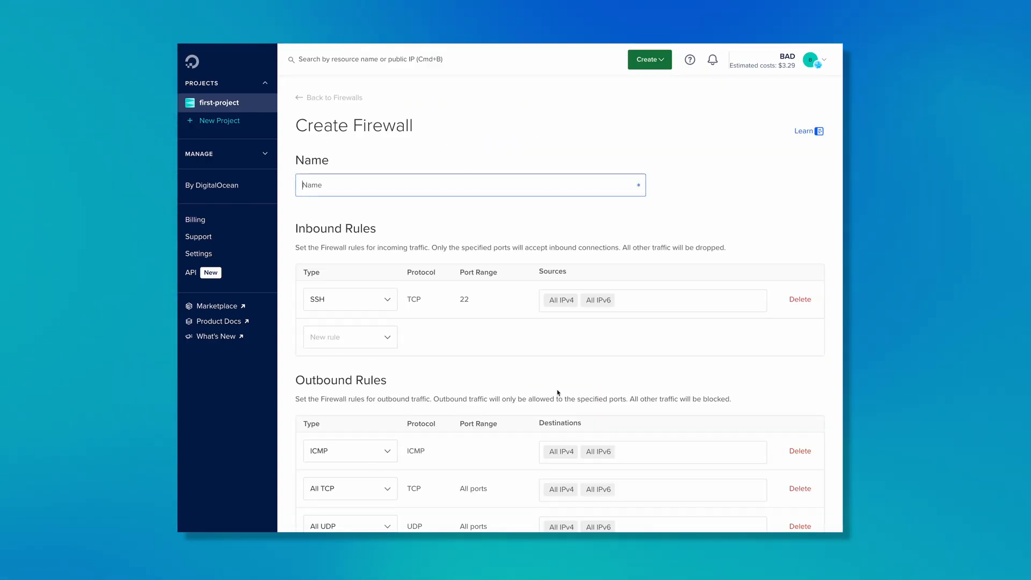
{"action": "type", "text": "noray-firewall-config1"}
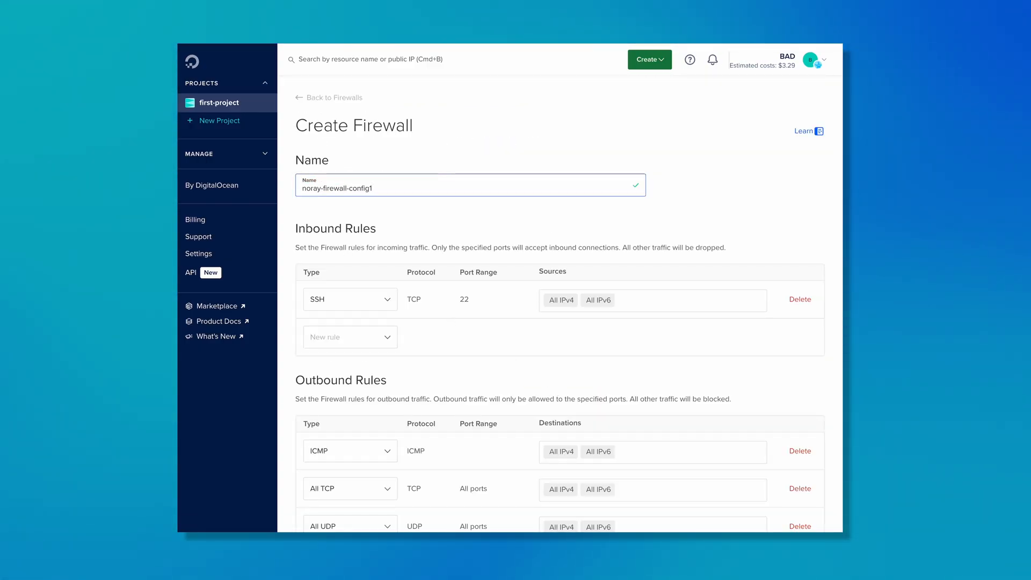
{"action": "scroll", "scroll_direction": "down", "scroll_amount": 3}
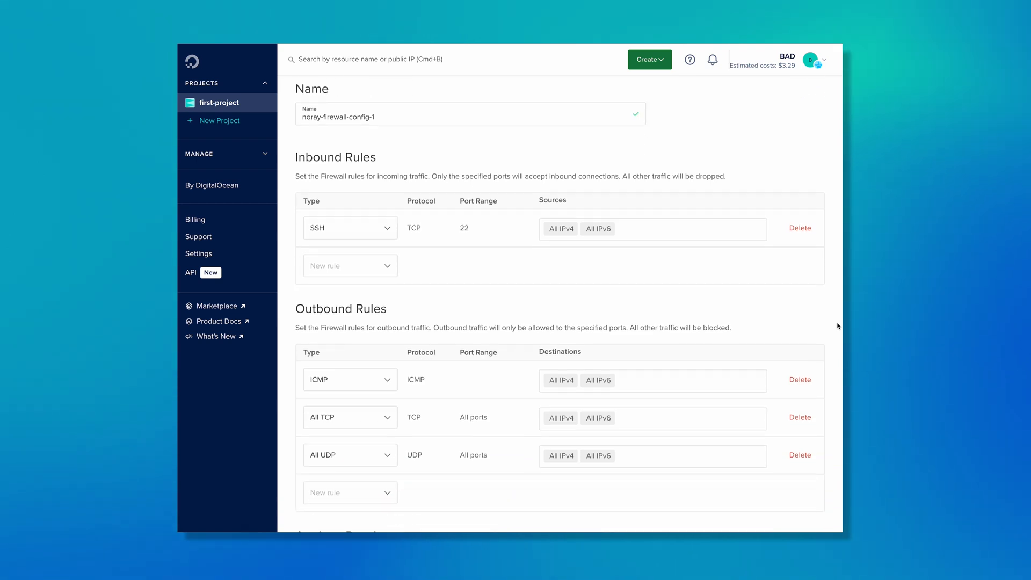
{"action": "left_click", "coordinate": [683, 164]}
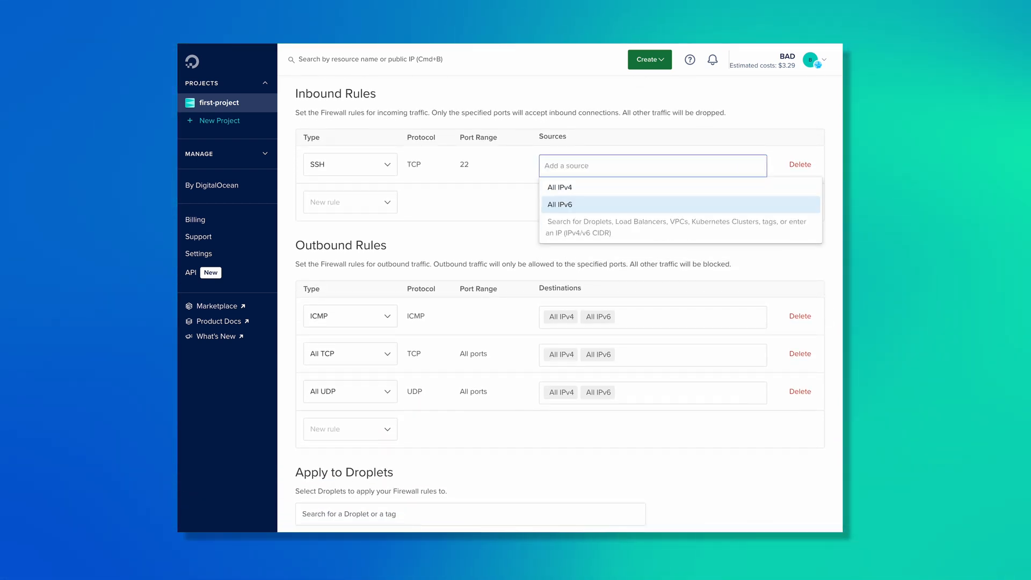
{"action": "type", "text": "33"}
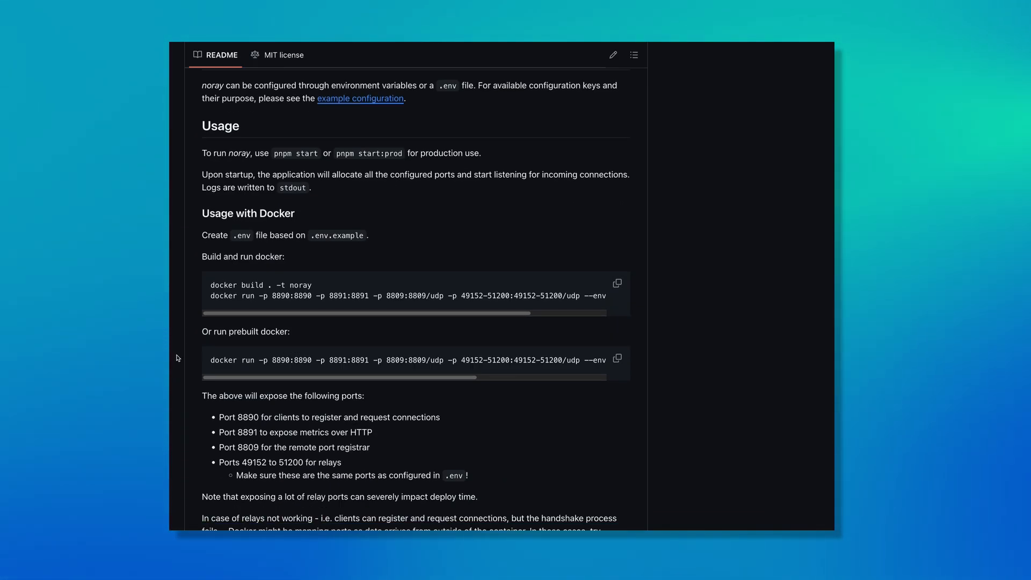
Change the custom inbound TCP rule's port range to 8890-8891
{"action": "scroll", "scroll_direction": "down", "scroll_amount": 3}
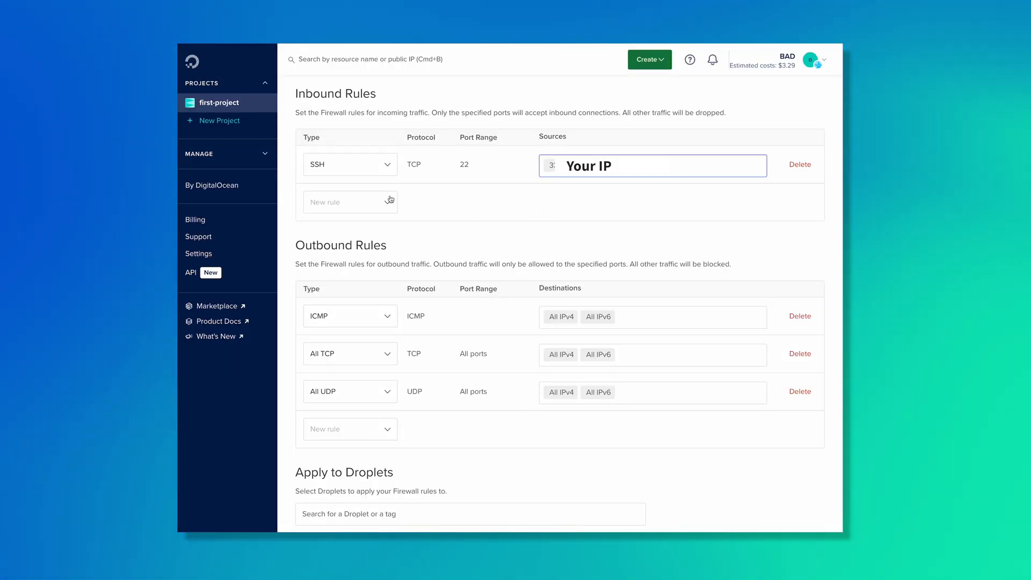
{"action": "left_click", "coordinate": [349, 202]}
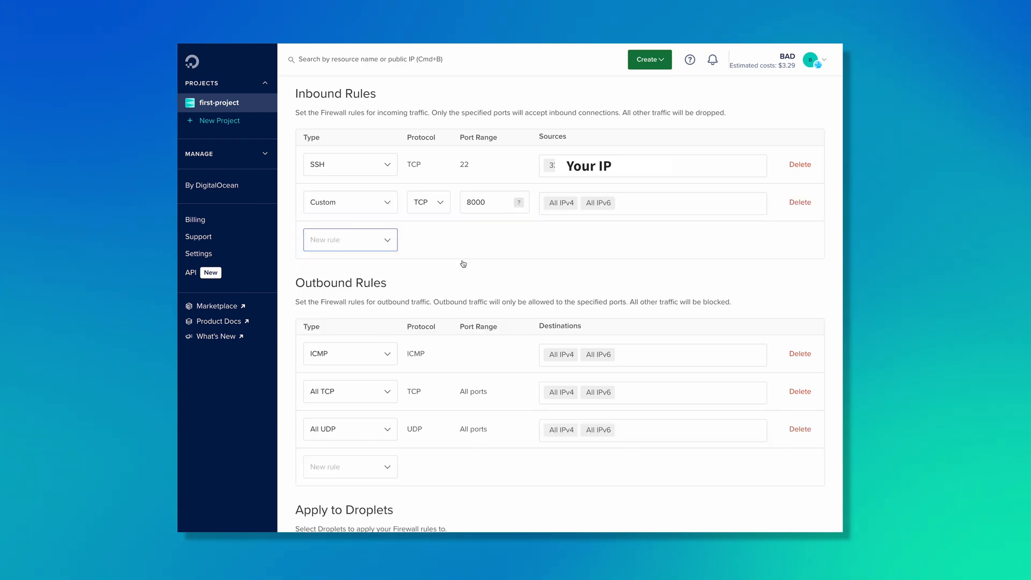
{"action": "left_click", "coordinate": [494, 202]}
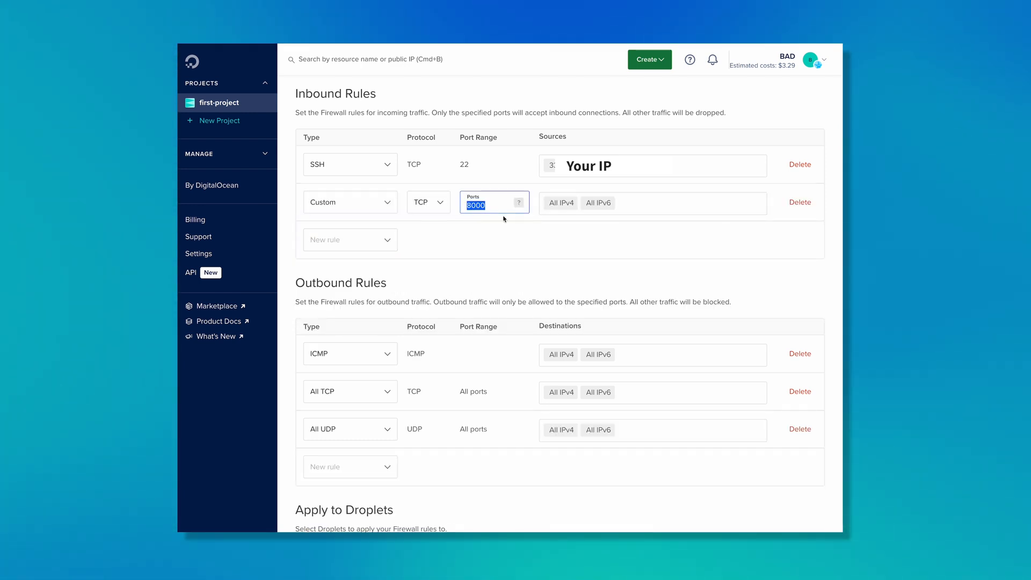
{"action": "type", "text": "8890-"}
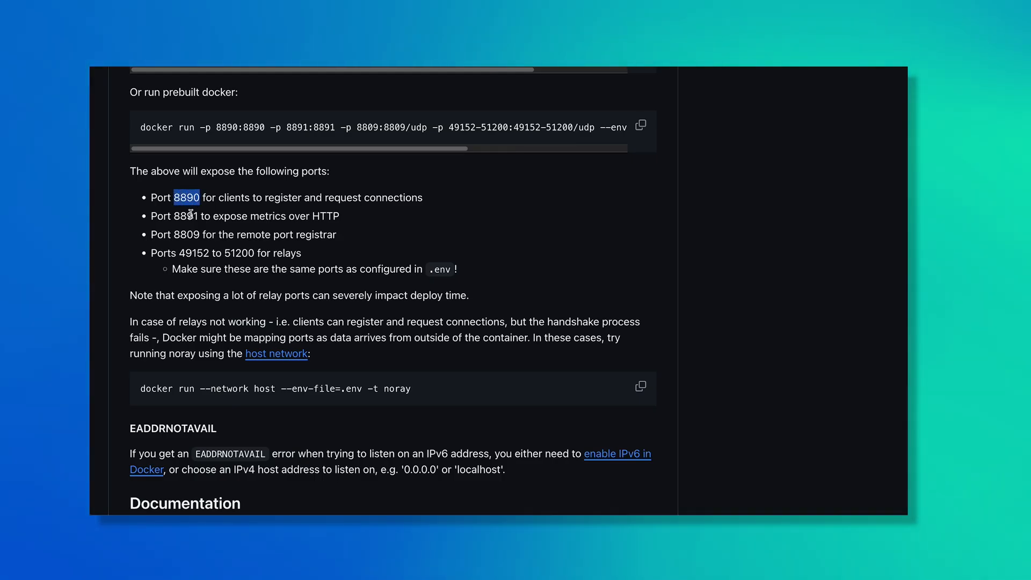
{"action": "double_click", "coordinate": [186, 216]}
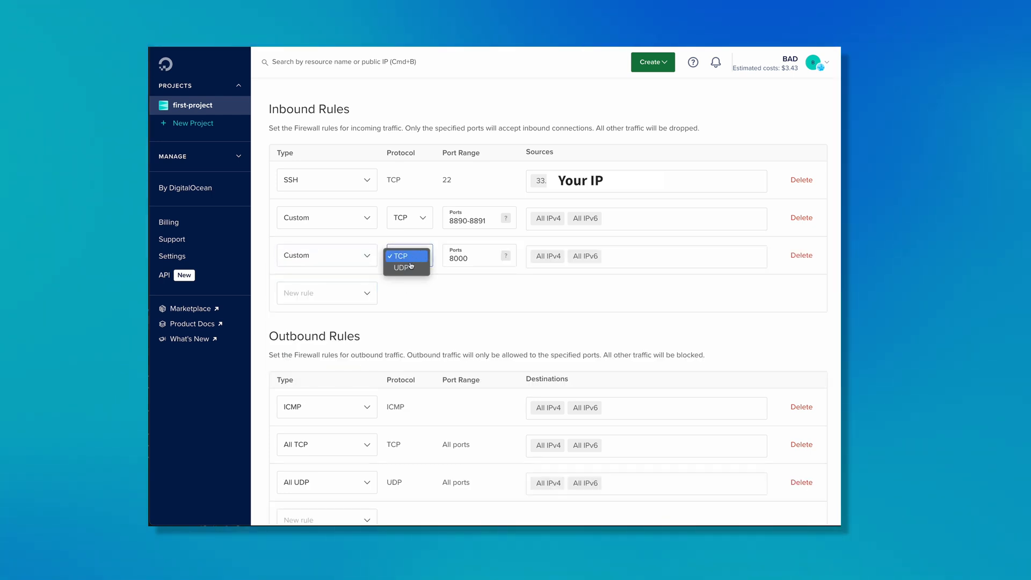
{"action": "left_click", "coordinate": [400, 268]}
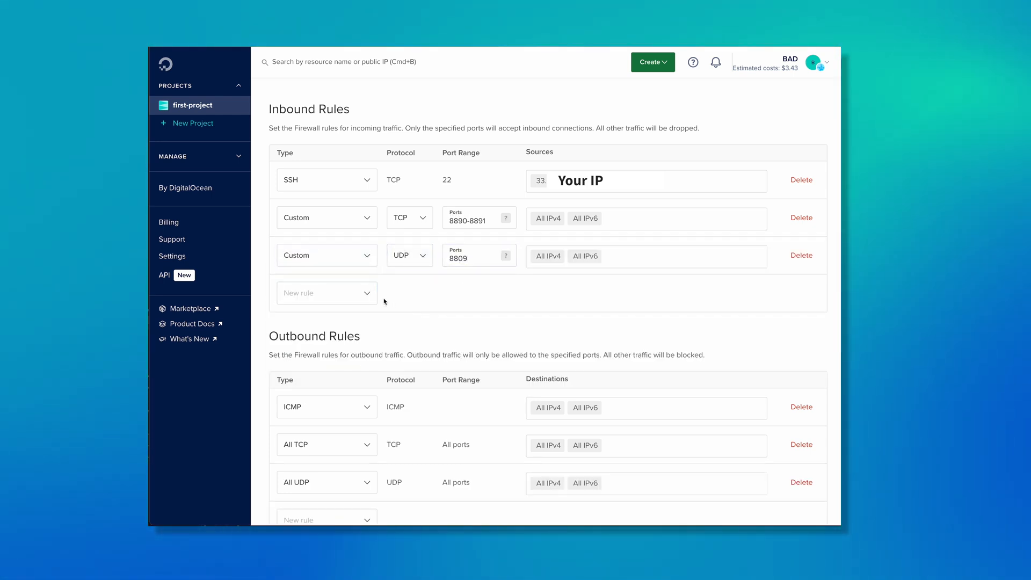
{"action": "left_click", "coordinate": [326, 293]}
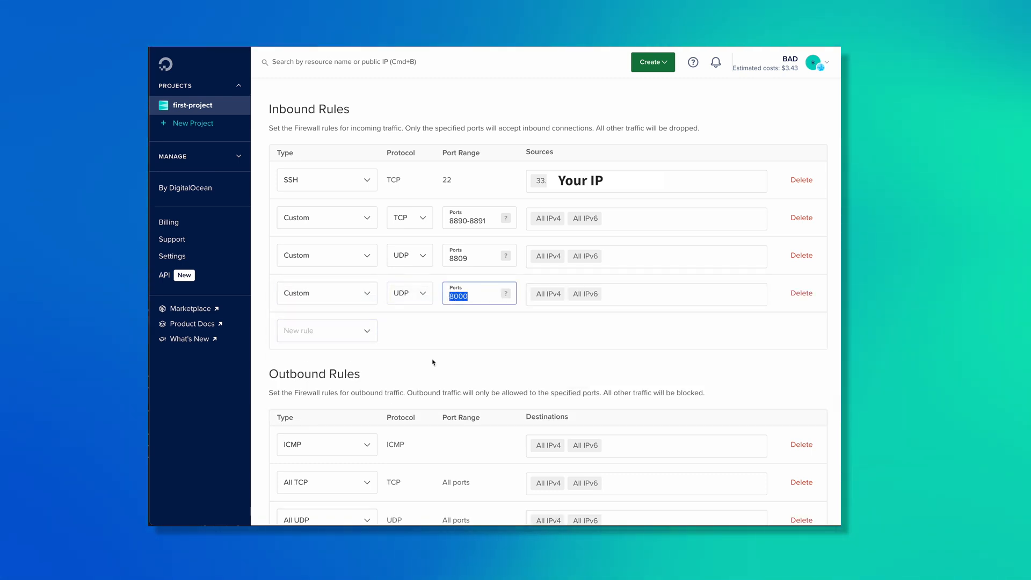
{"action": "type", "text": "49152-5"}
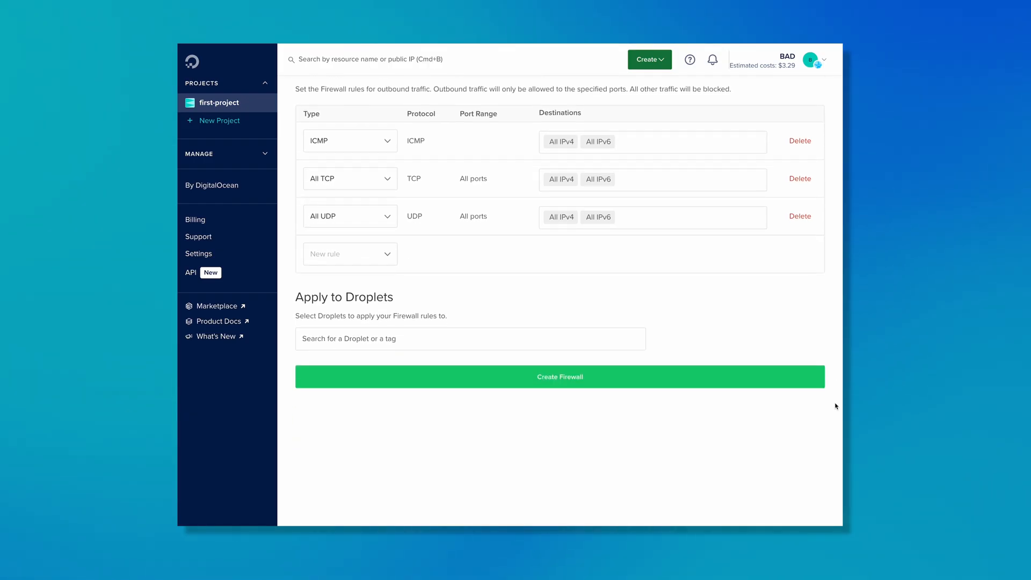
Apply the firewall to drop-sanfran-1 and create it
{"action": "type", "text": "d"}
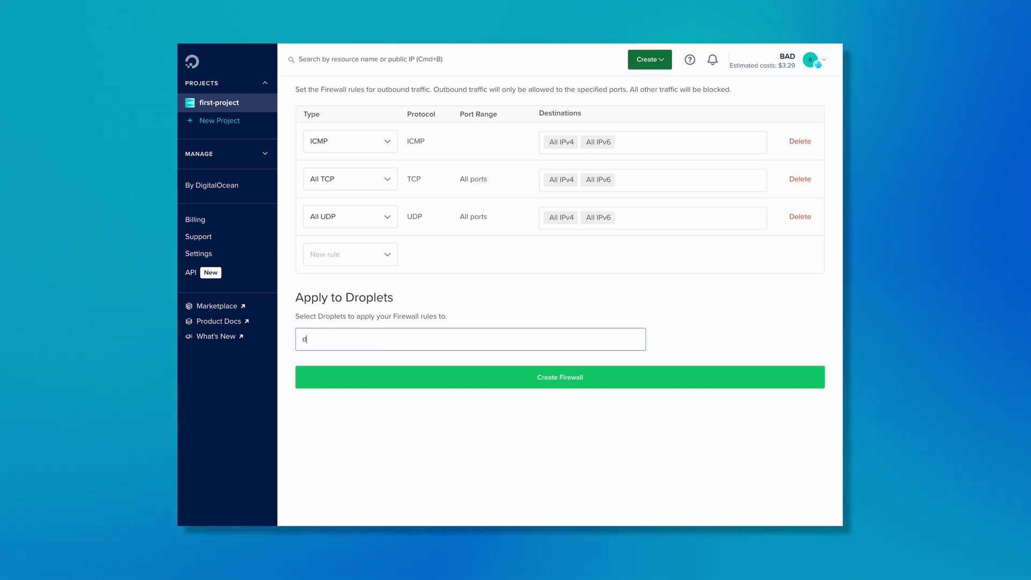
{"action": "left_click", "coordinate": [332, 338]}
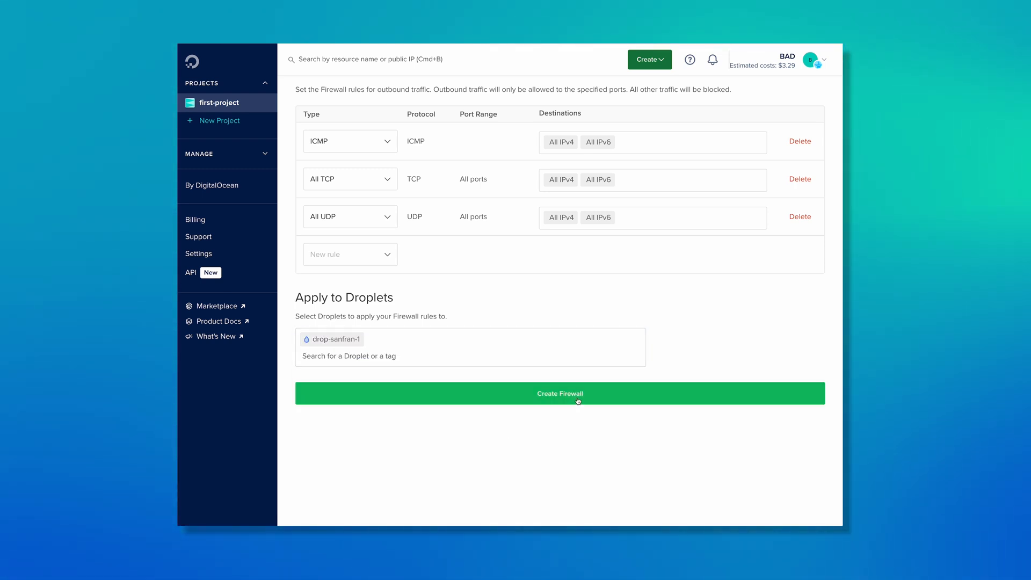
{"action": "left_click", "coordinate": [559, 393]}
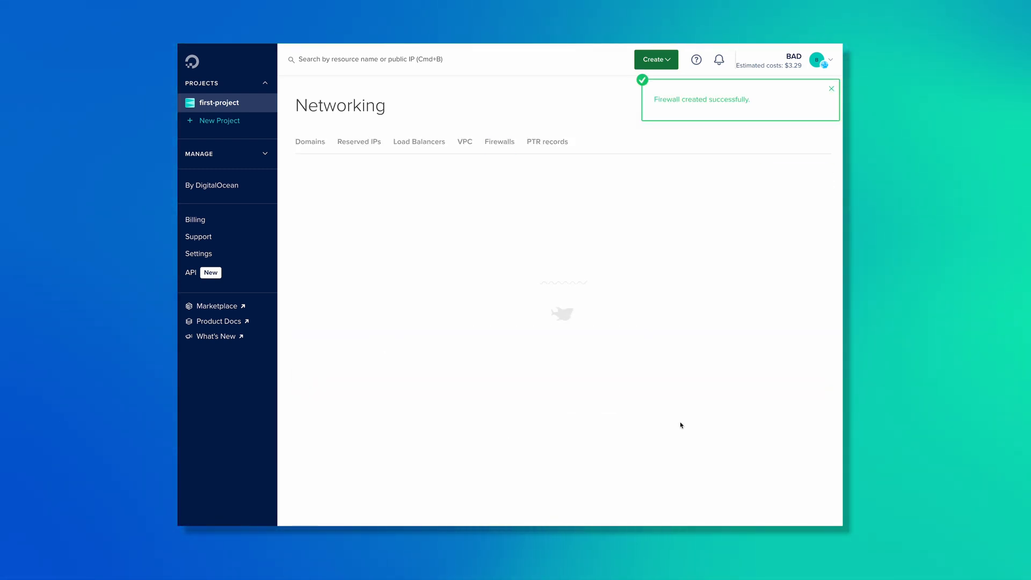
Check the Firewalls section of drop-sanfran-1's Networking page for noray-firewall-config-1
{"action": "left_click", "coordinate": [498, 141]}
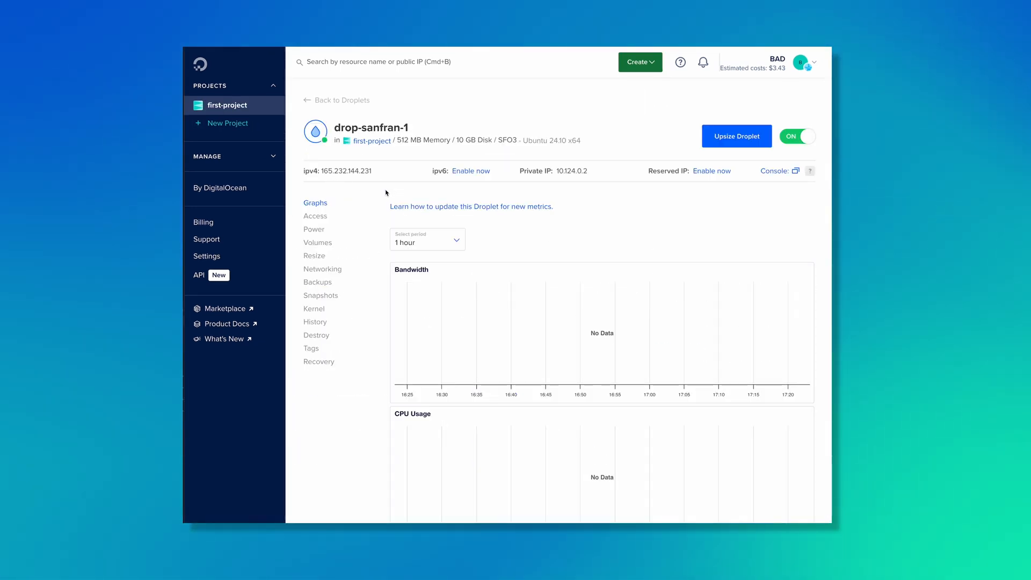
{"action": "left_click", "coordinate": [322, 269]}
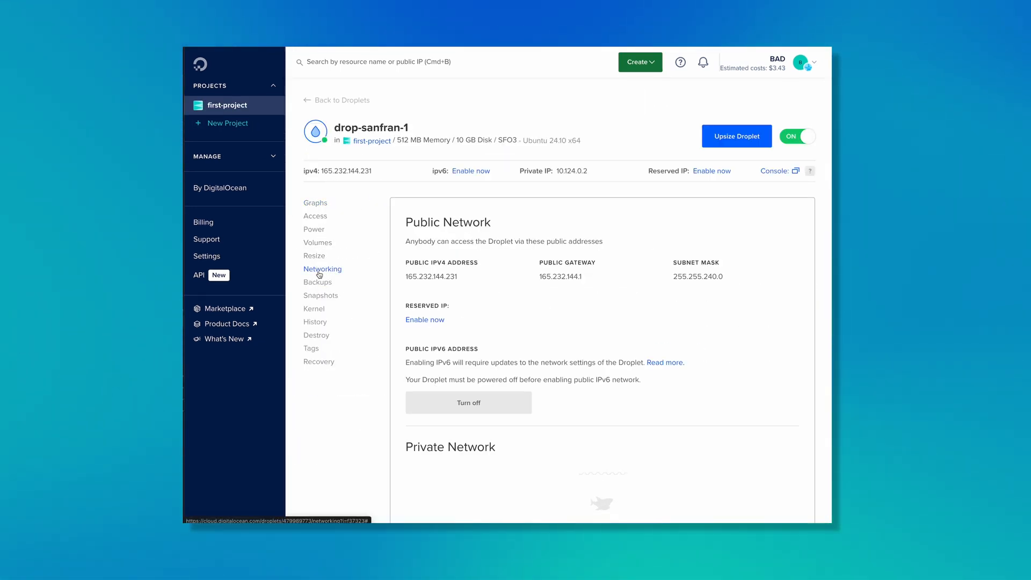
{"action": "scroll", "scroll_direction": "down", "scroll_amount": 3}
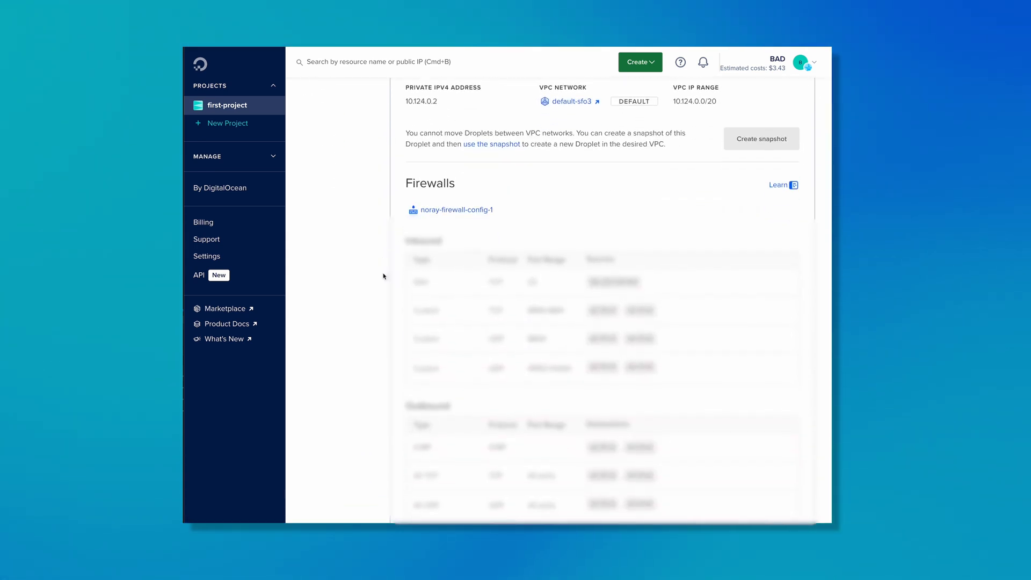
{"action": "scroll", "scroll_direction": "down", "scroll_amount": 3}
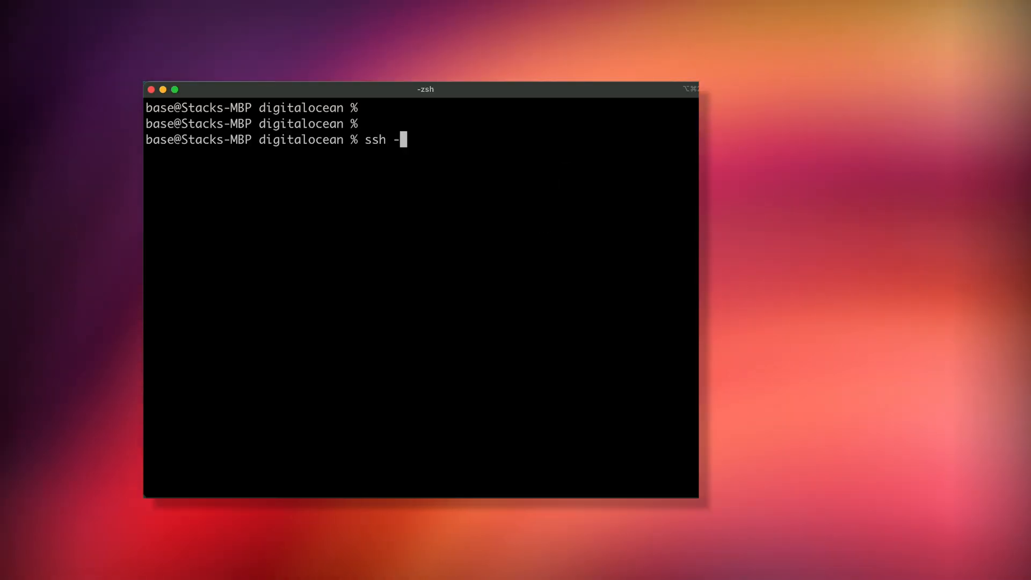
SSH into drop-sanfran-1 as root using the ~/.ssh/do_sanfran_rsa_1 key
{"action": "type", "text": "i ~/"}
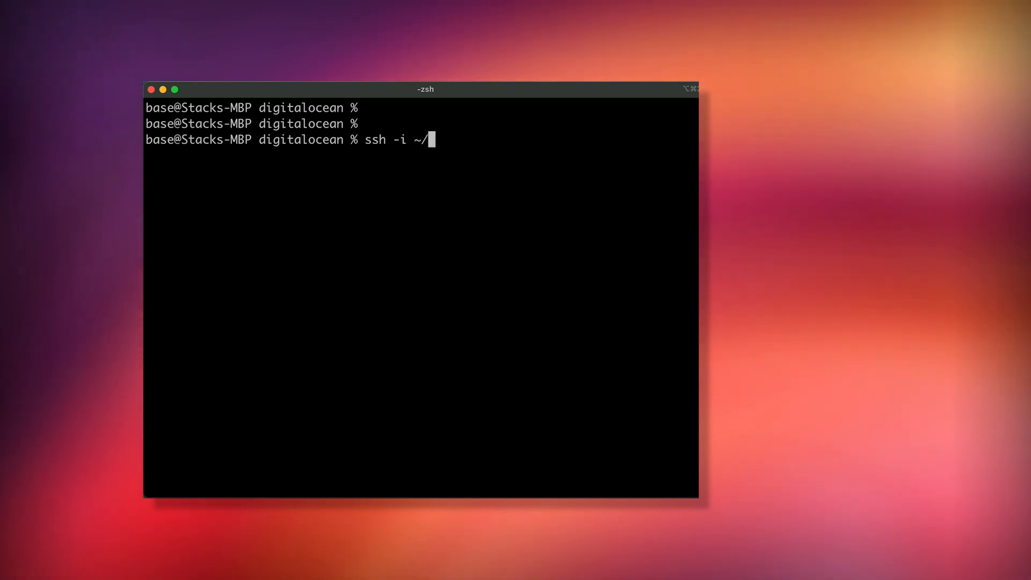
{"action": "type", "text": ".ssh/"}
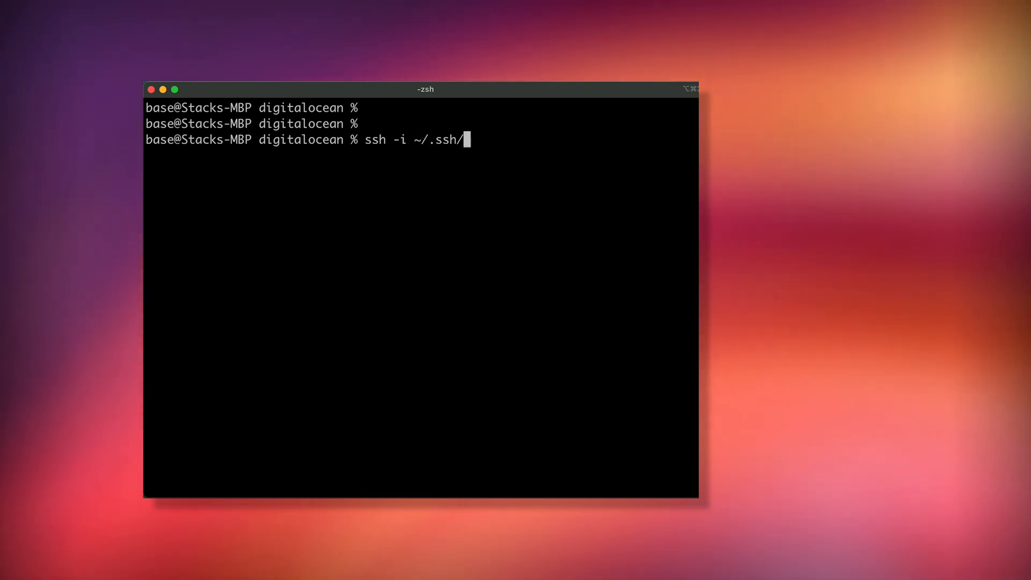
{"action": "type", "text": "do_sanfran_rsa_1"}
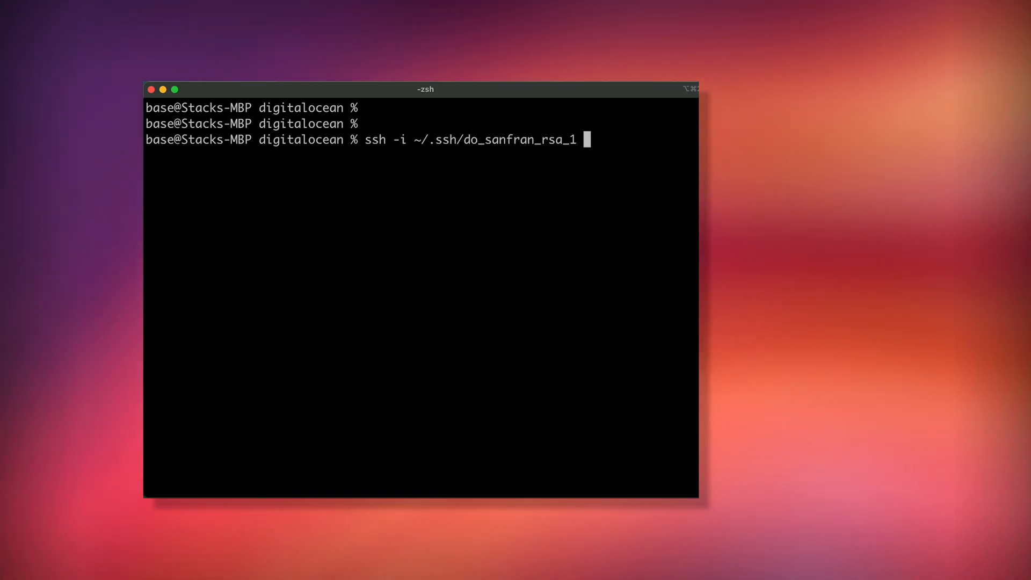
{"action": "type", "text": "root@"}
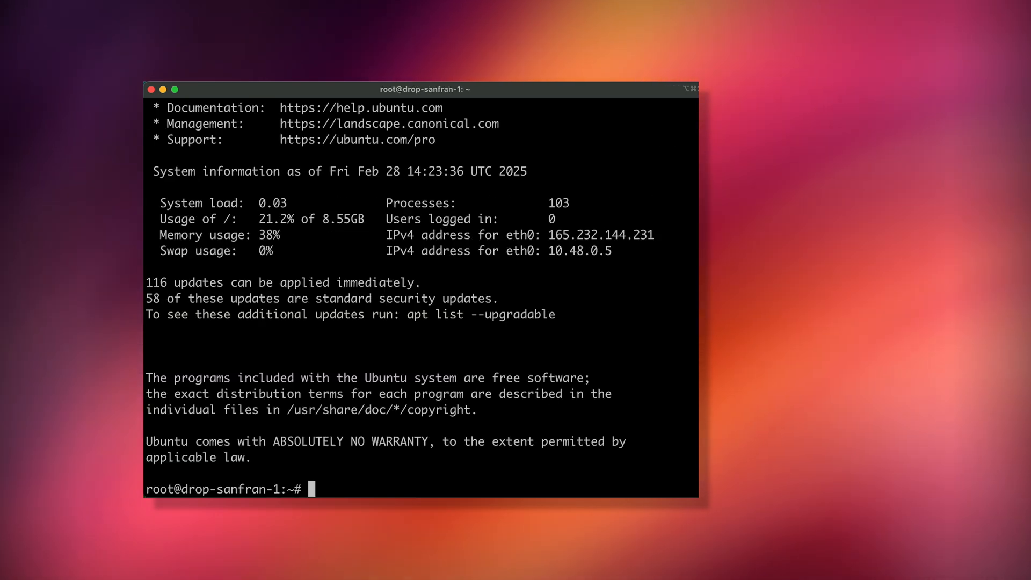
Clear the screen, run the nvm install script from the README, and source nvm
{"action": "type", "text": "clear"}
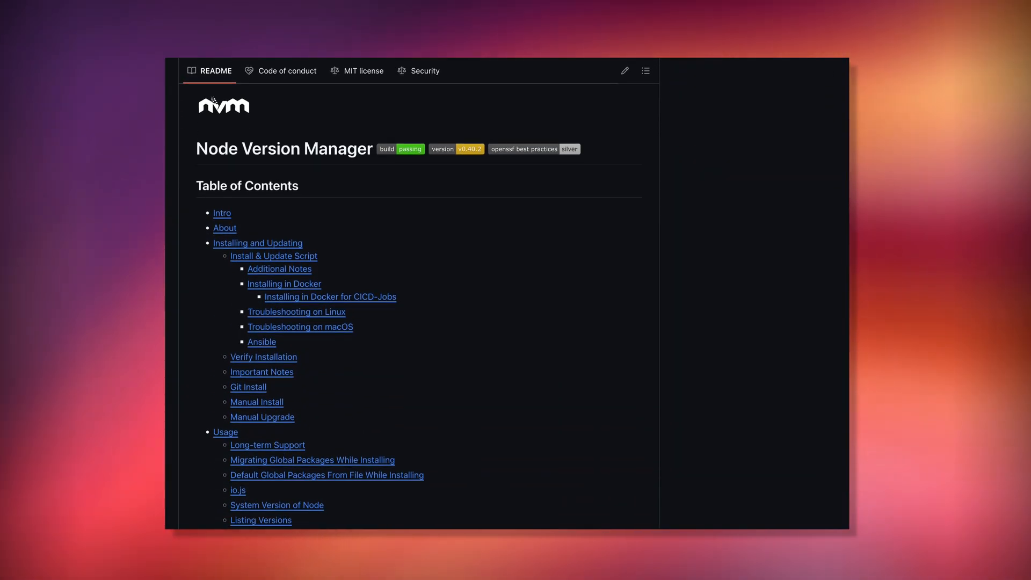
{"action": "left_click", "coordinate": [274, 255]}
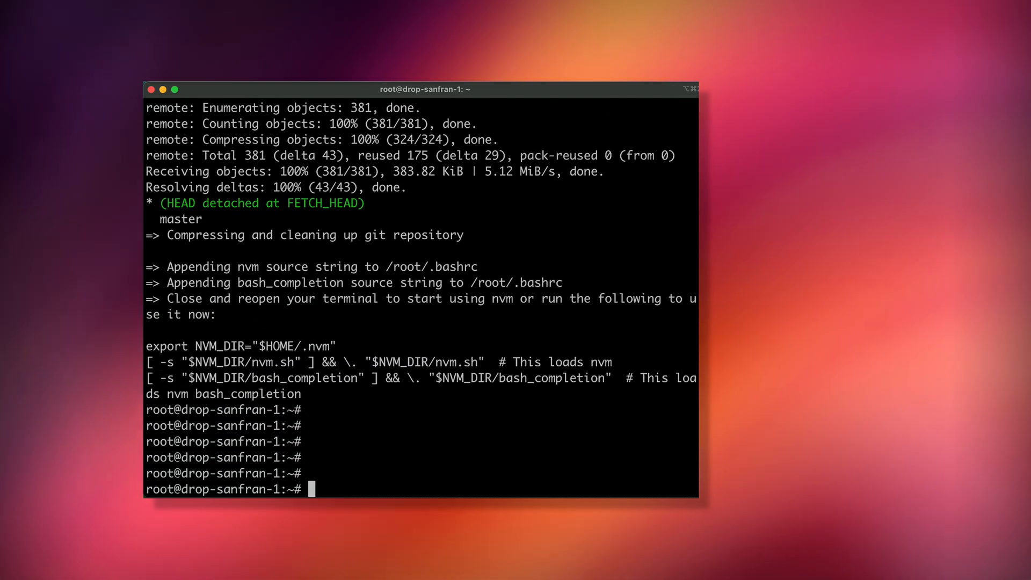
{"action": "type", "text": "source ~/.nvm/nvm.sh"}
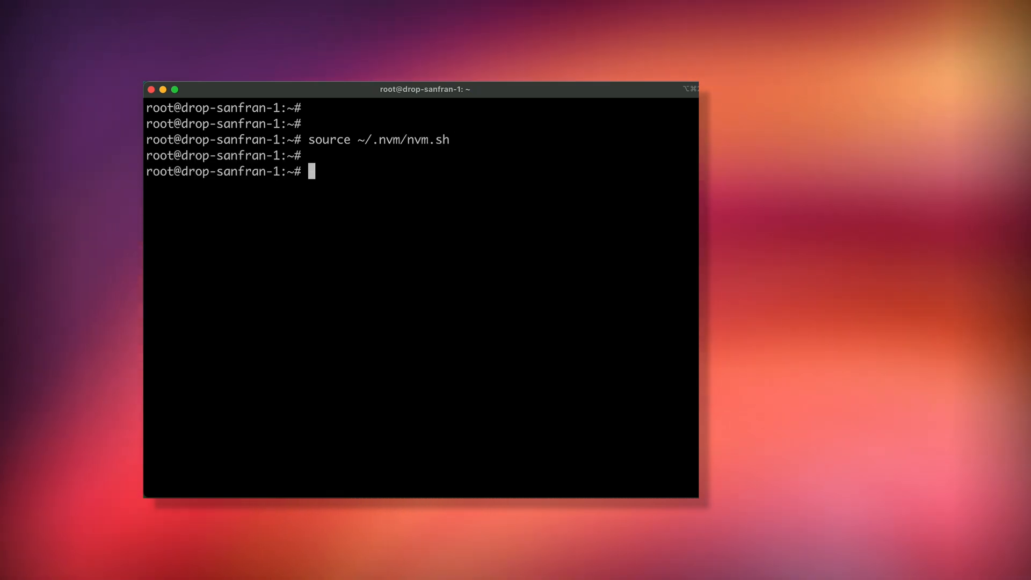
Install Node.js LTS with nvm, check node and npm versions, and install pnpm globally
{"action": "type", "text": "nvm"}
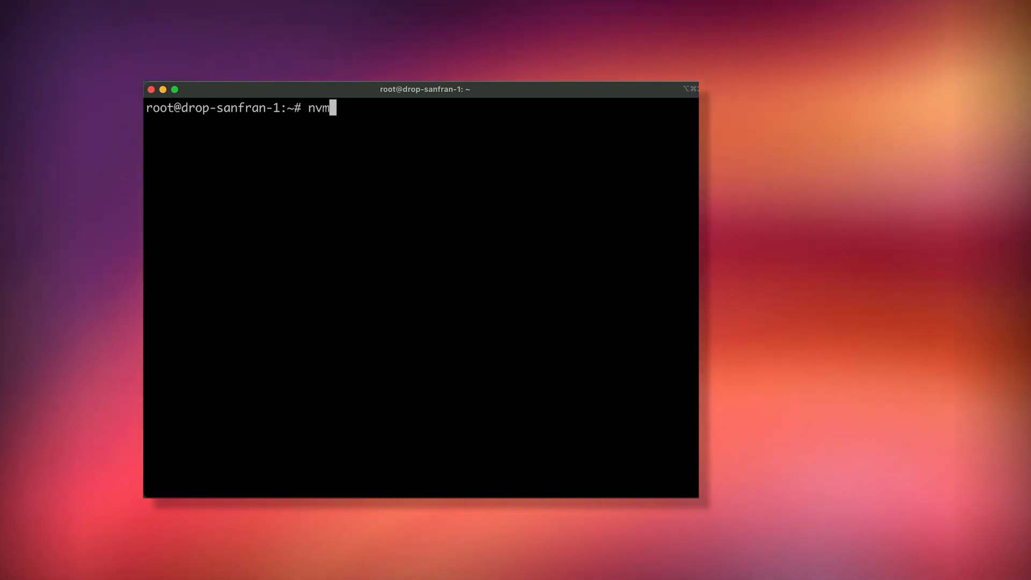
{"action": "type", "text": "install --lts"}
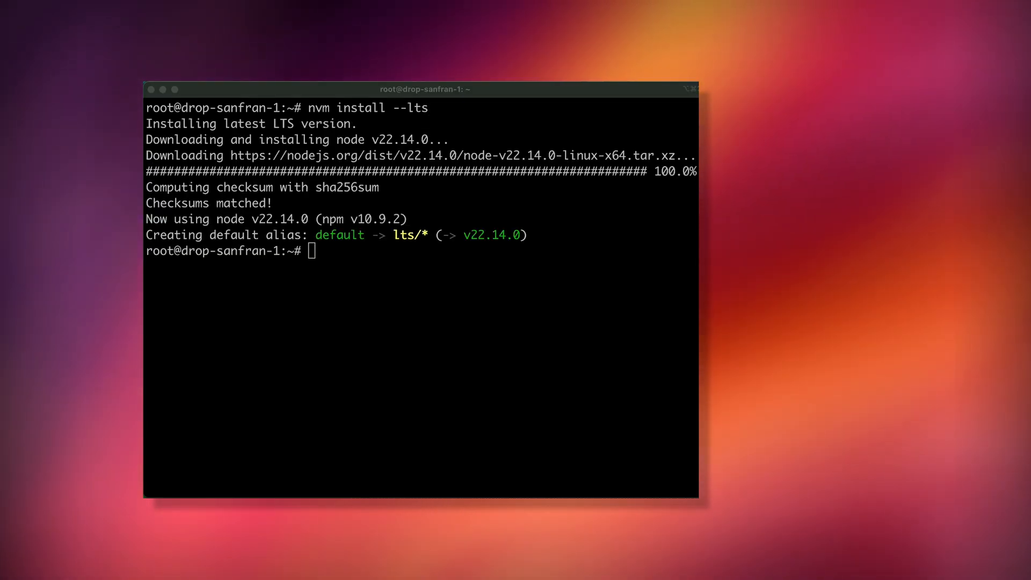
{"action": "type", "text": "node -v"}
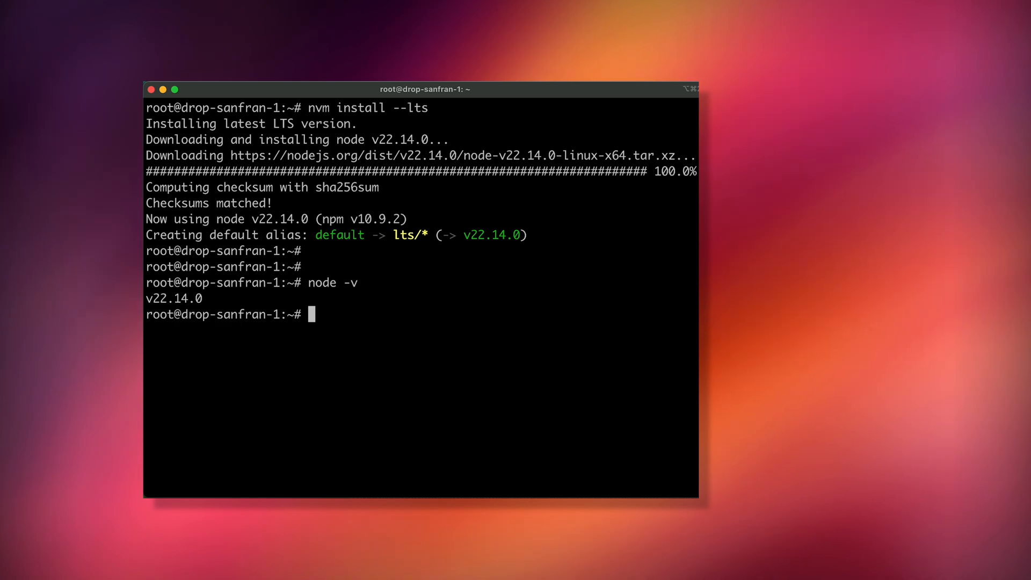
{"action": "type", "text": "npm -v"}
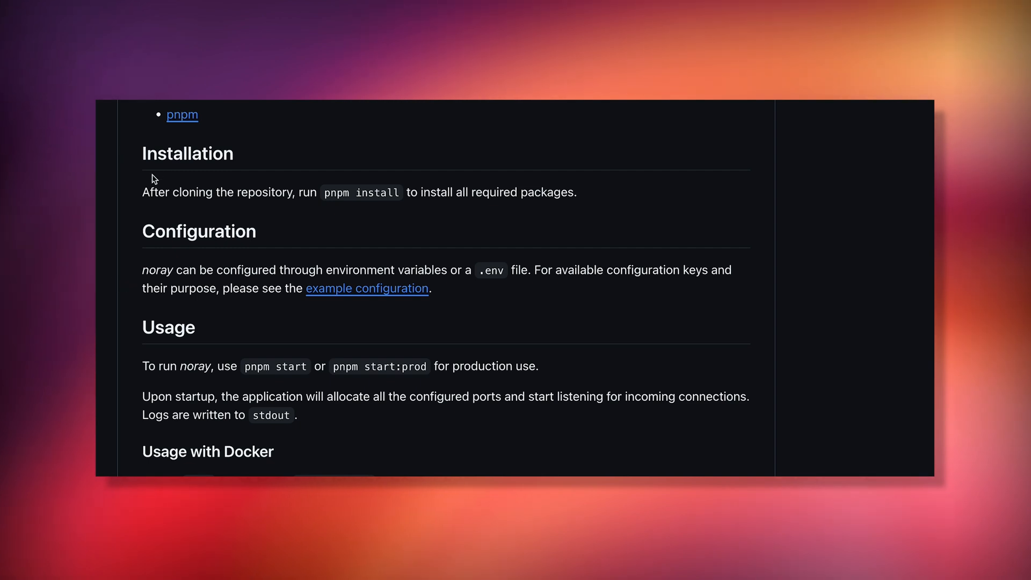
{"action": "mouse_move", "coordinate": [327, 192]}
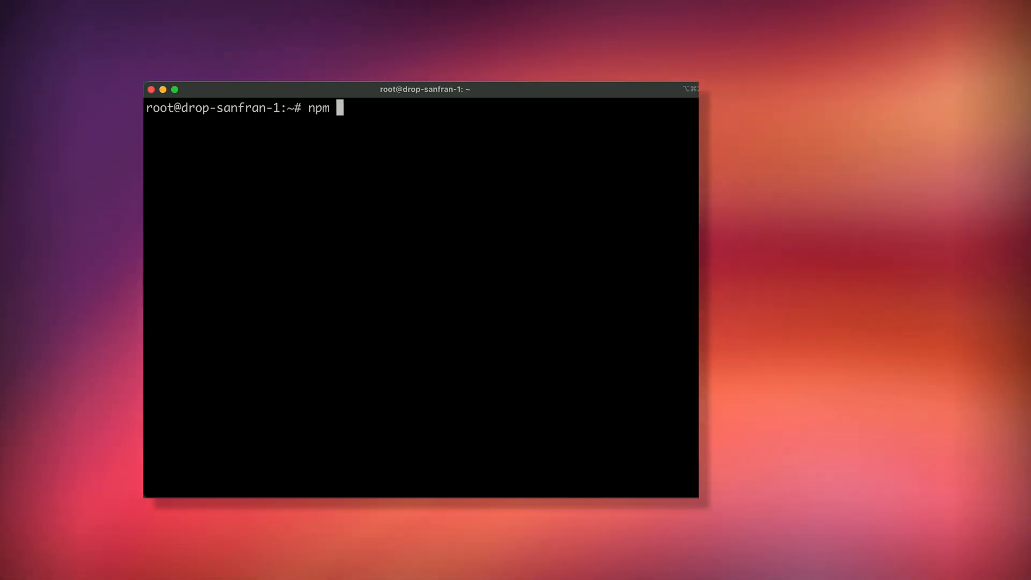
{"action": "type", "text": "install -g pnpm"}
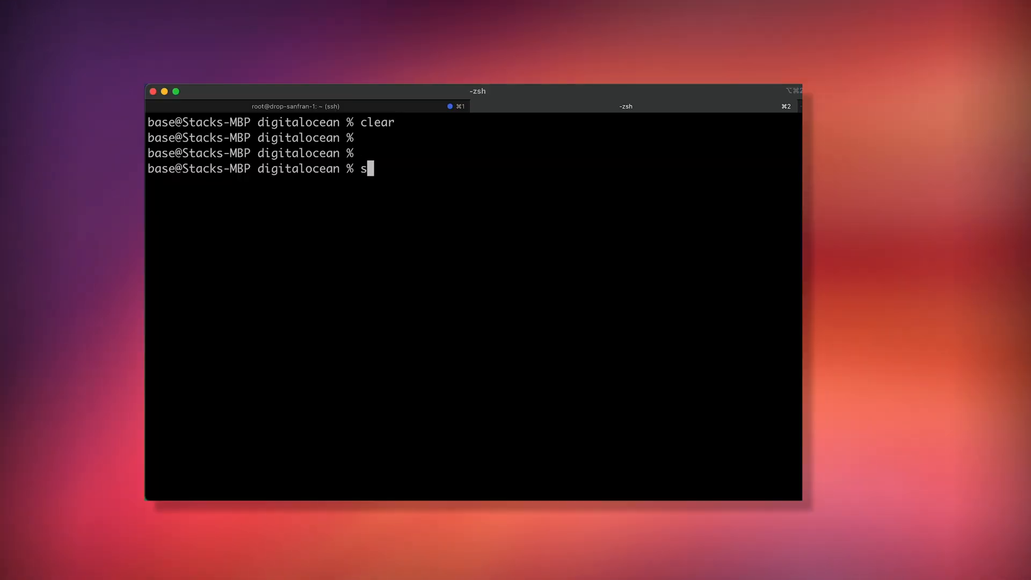
{"action": "type", "text": "cp -r -i ~/"}
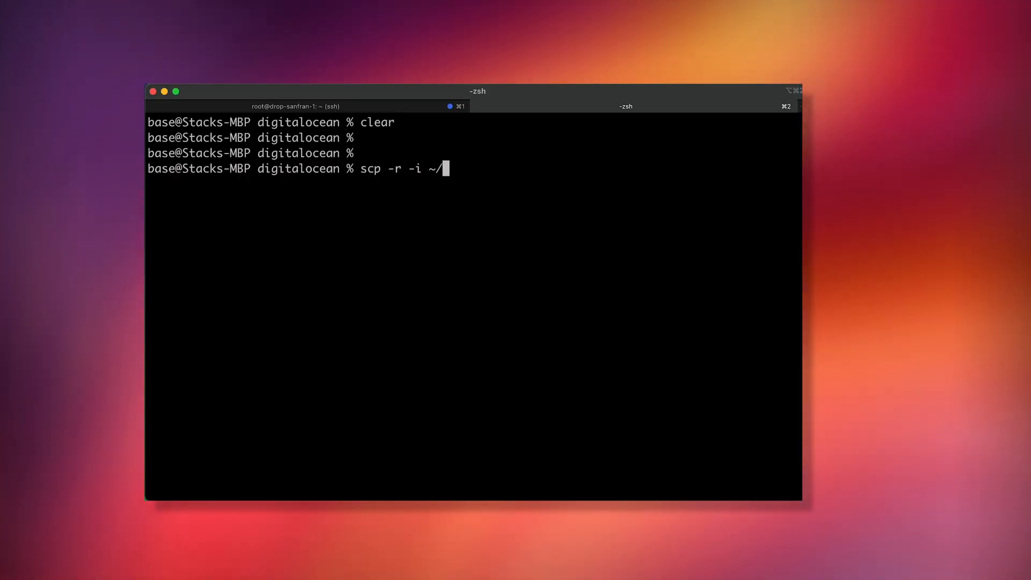
{"action": "type", "text": ".ssh/do_sanfran_rsa_1"}
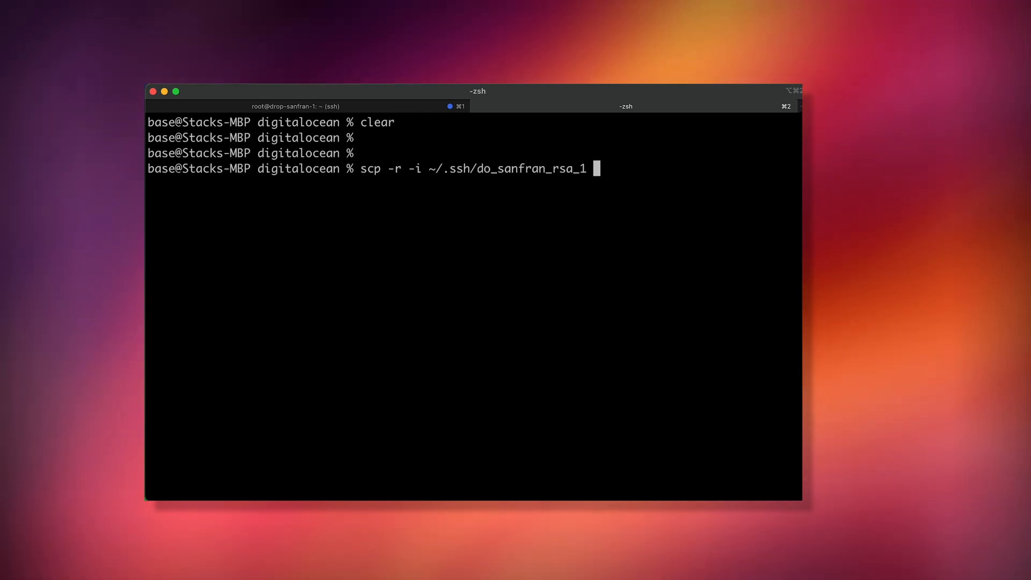
{"action": "type", "text": "noray-main.zip root@165.232.144.231:~/"}
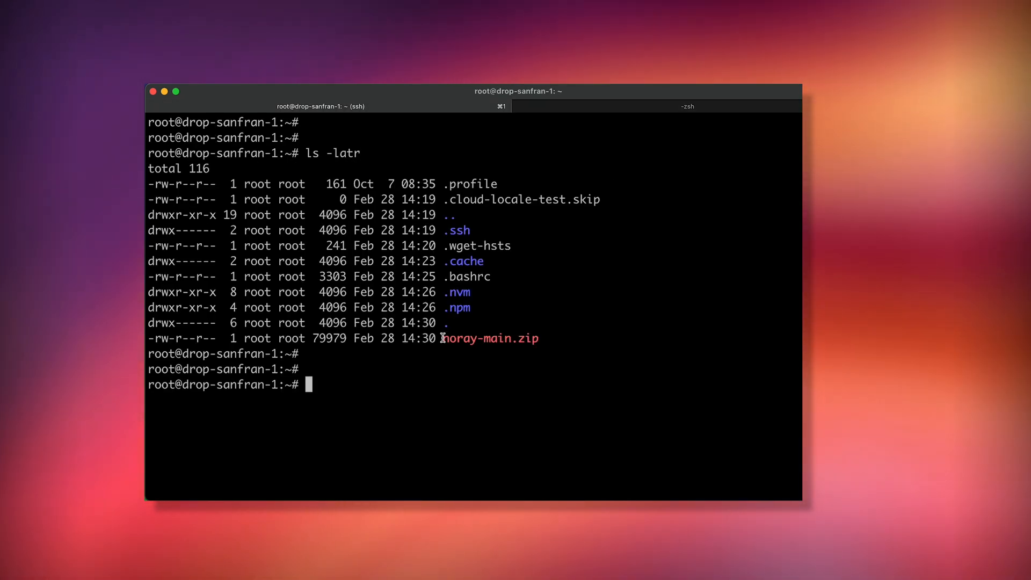
Install unzip, extract noray-main.zip, and list the home folder's files
{"action": "type", "text": "u"}
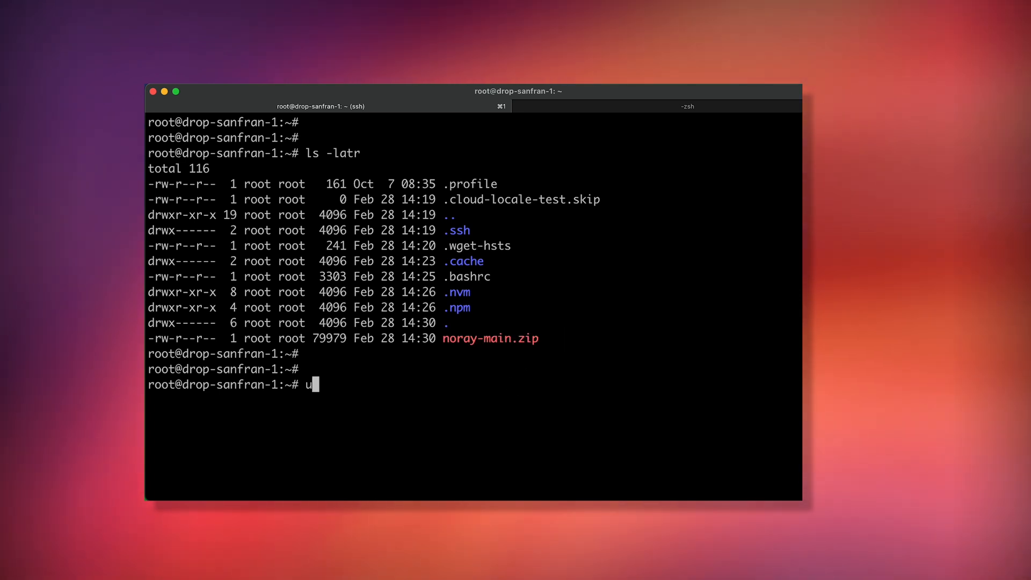
{"action": "type", "text": "nzip noray-main.zip"}
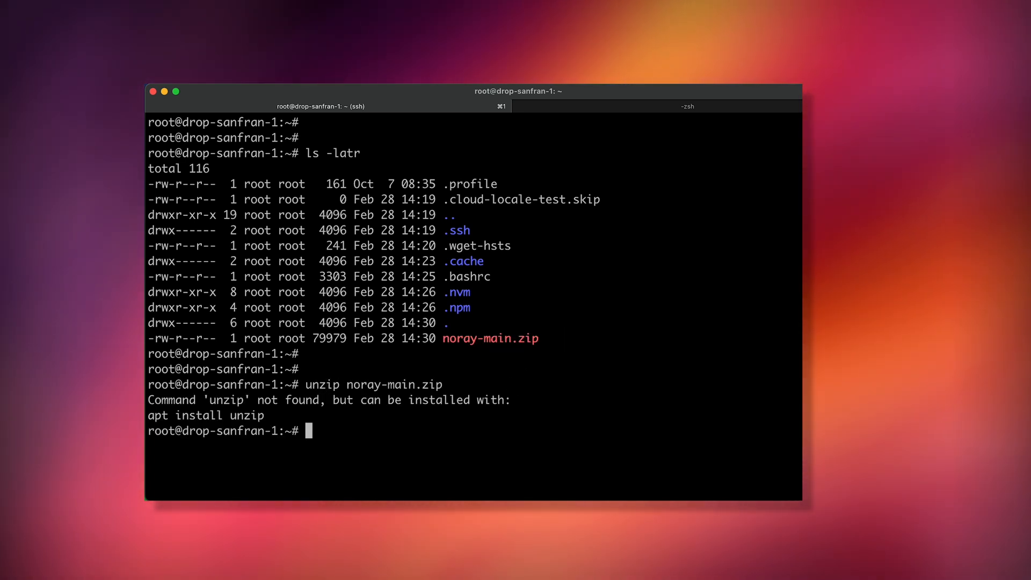
{"action": "type", "text": "apt install"}
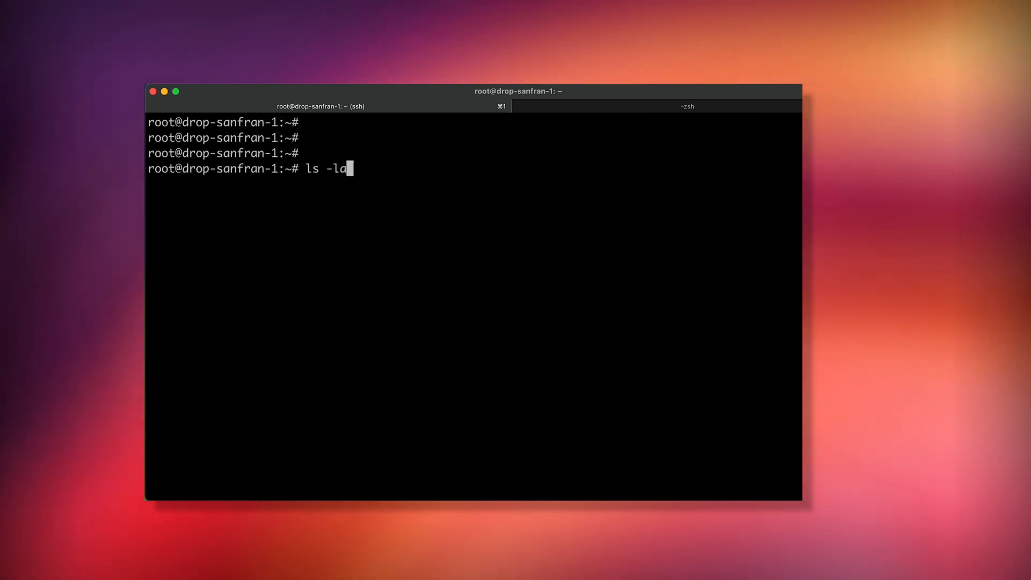
{"action": "key", "text": "enter"}
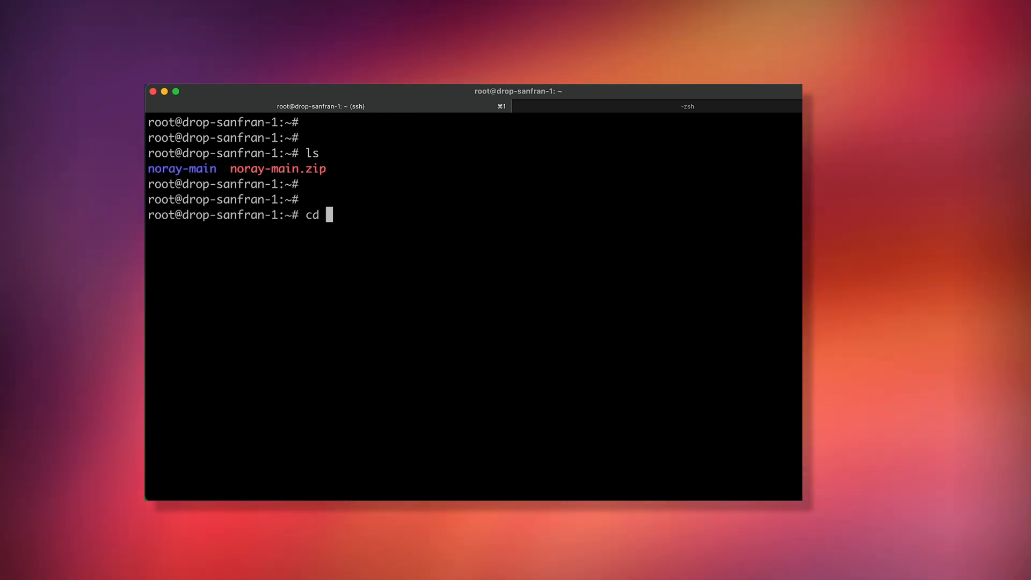
Enter noray-main, install dependencies with pnpm install, and run pnpm start
{"action": "type", "text": "noray-main/"}
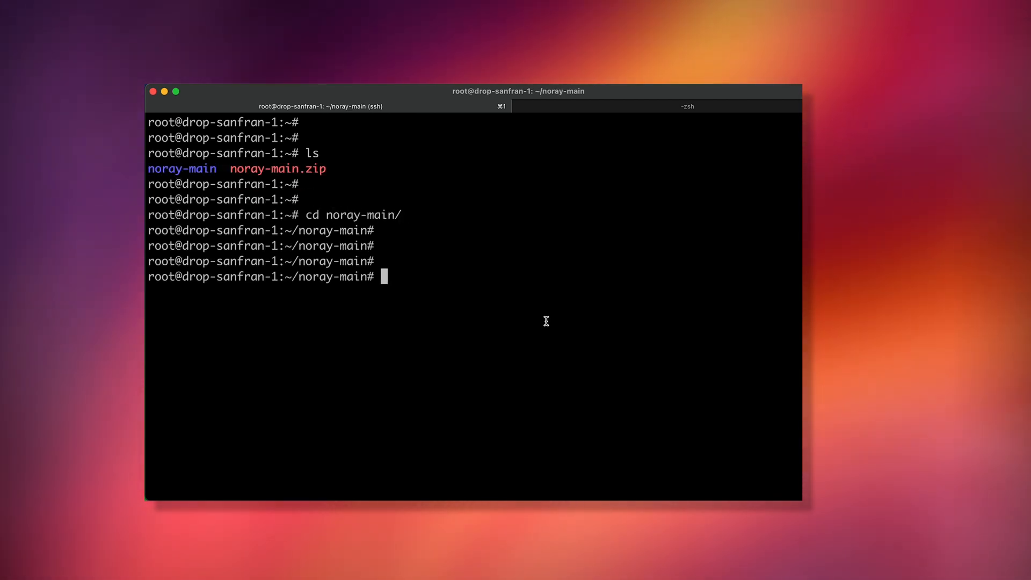
{"action": "type", "text": "pnpm install"}
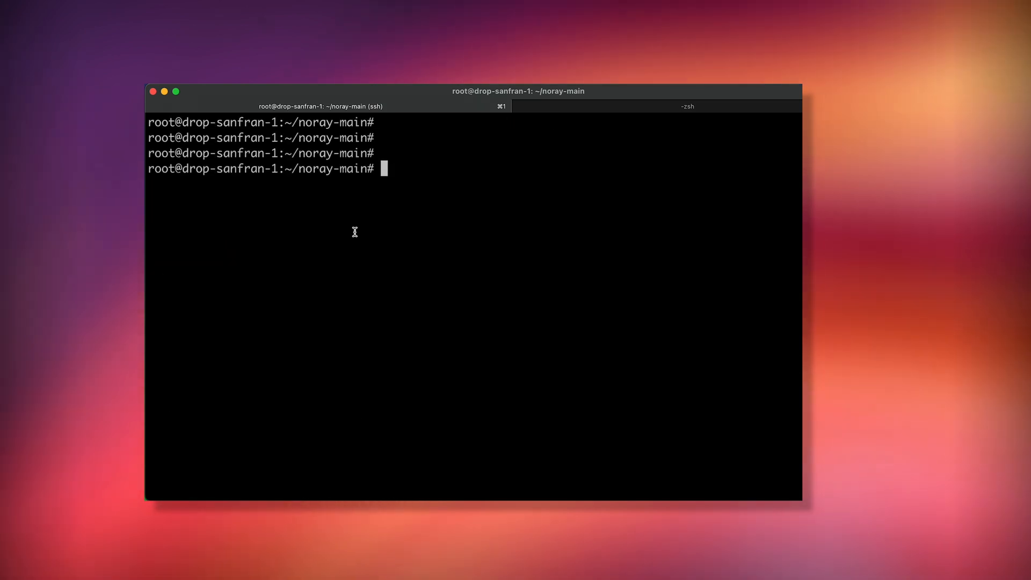
{"action": "type", "text": "pnpm star"}
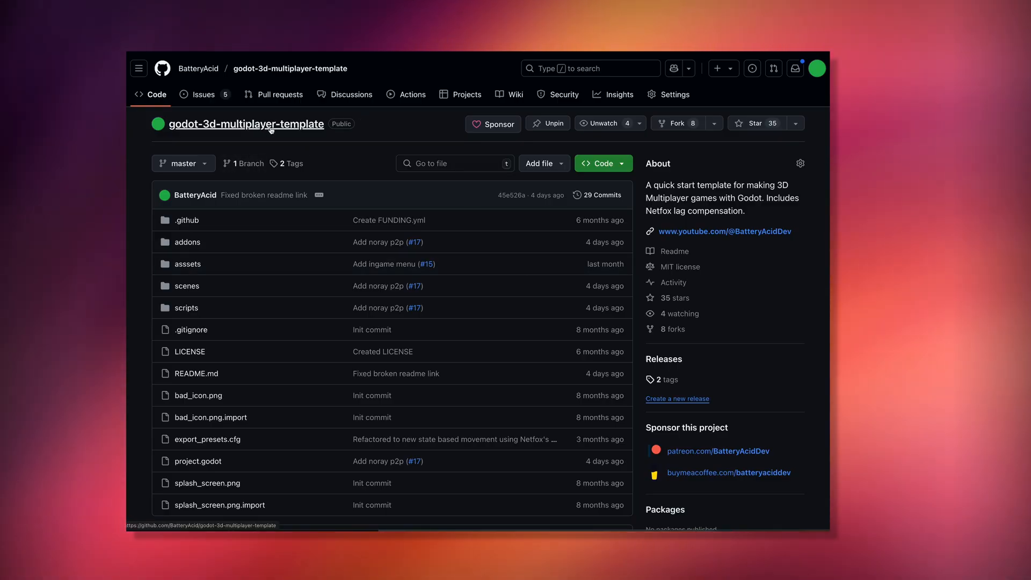
{"action": "mouse_move", "coordinate": [142, 146]}
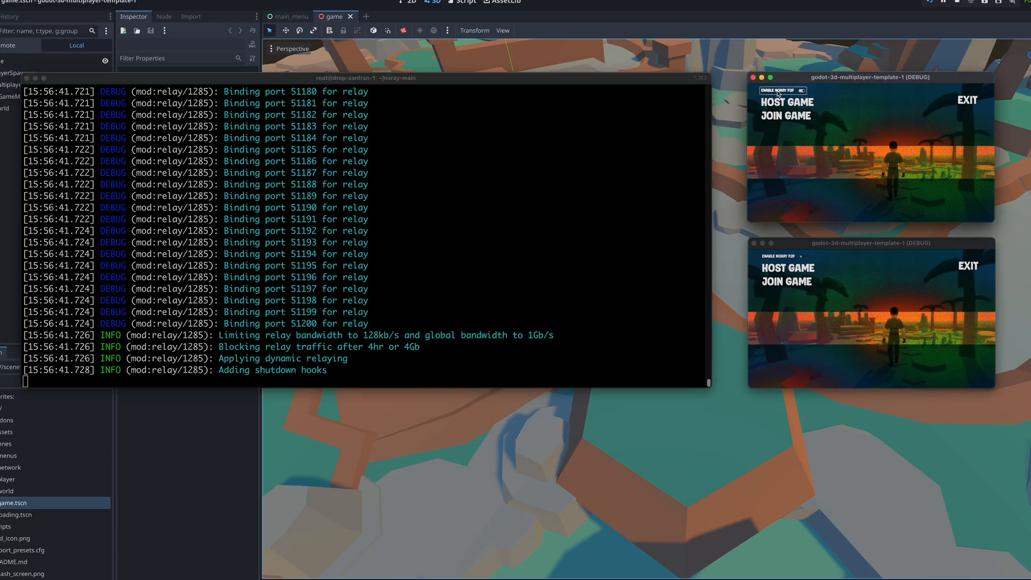
Host a noray game, then join from the second window via 165.232.144.231 and ID LXRP_cs4ut1UPtKgEbSQt
{"action": "left_click", "coordinate": [781, 90]}
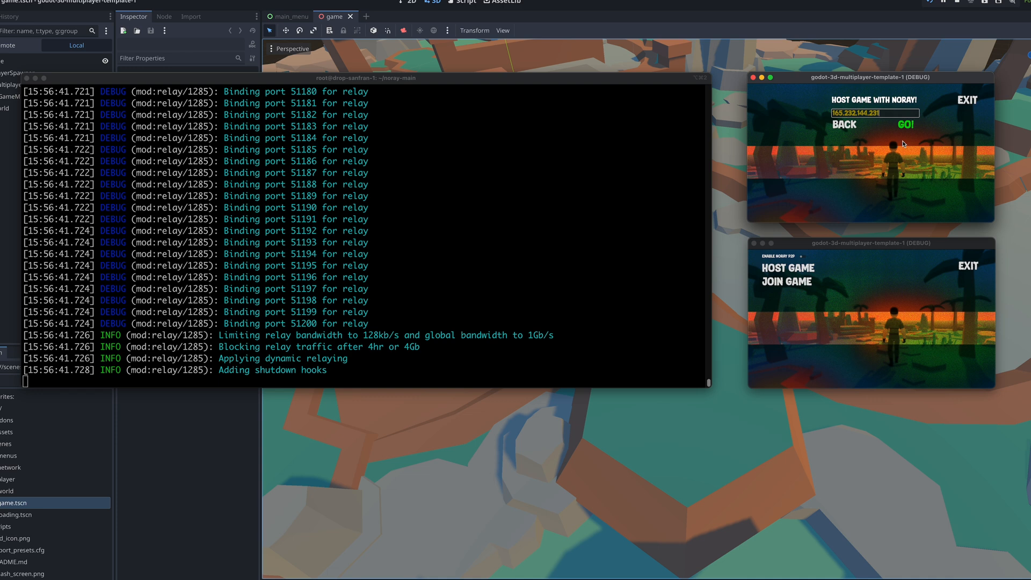
{"action": "left_click", "coordinate": [906, 125]}
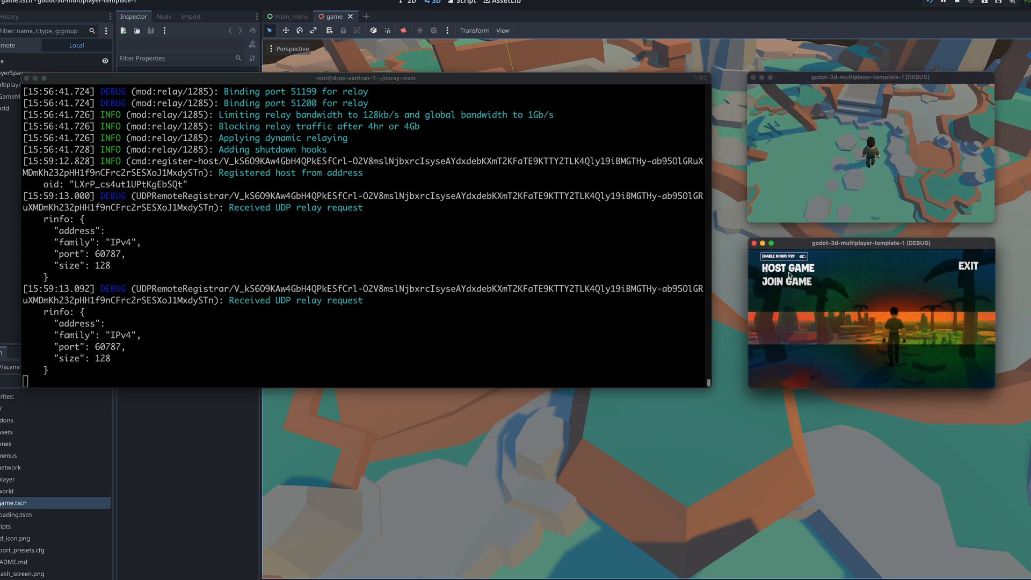
{"action": "left_click", "coordinate": [784, 281]}
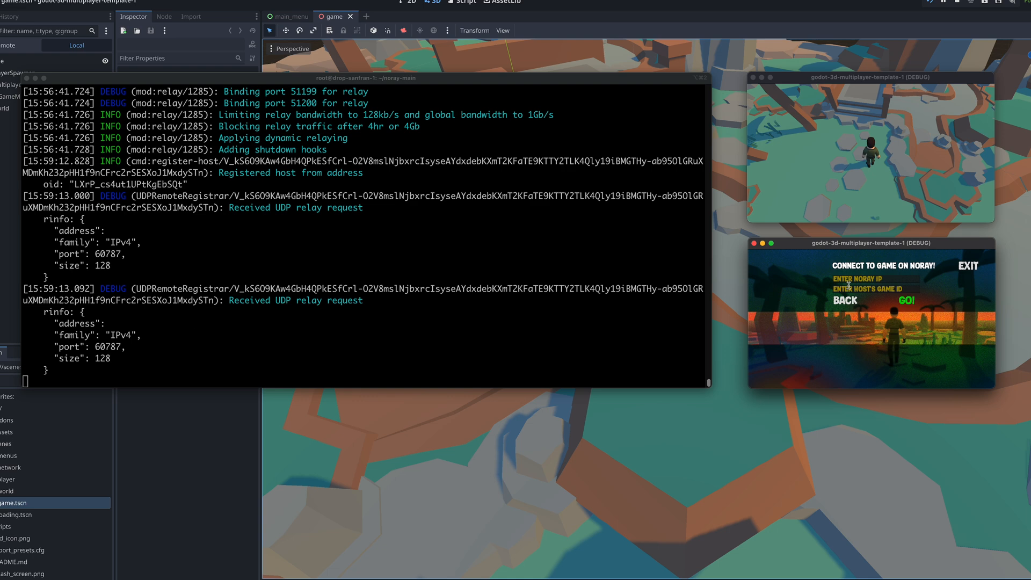
{"action": "type", "text": "165.232.144.231"}
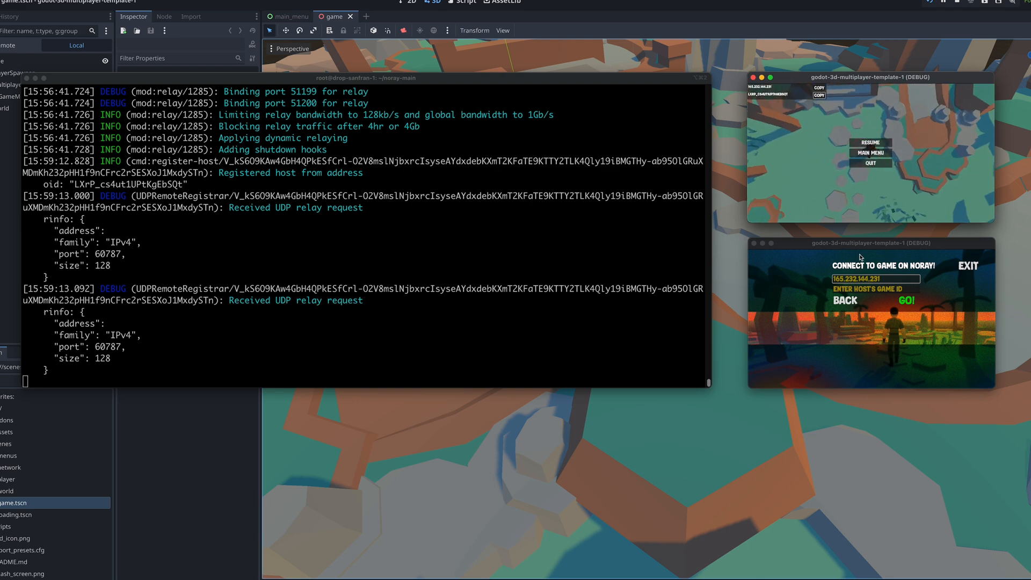
{"action": "left_click", "coordinate": [873, 280]}
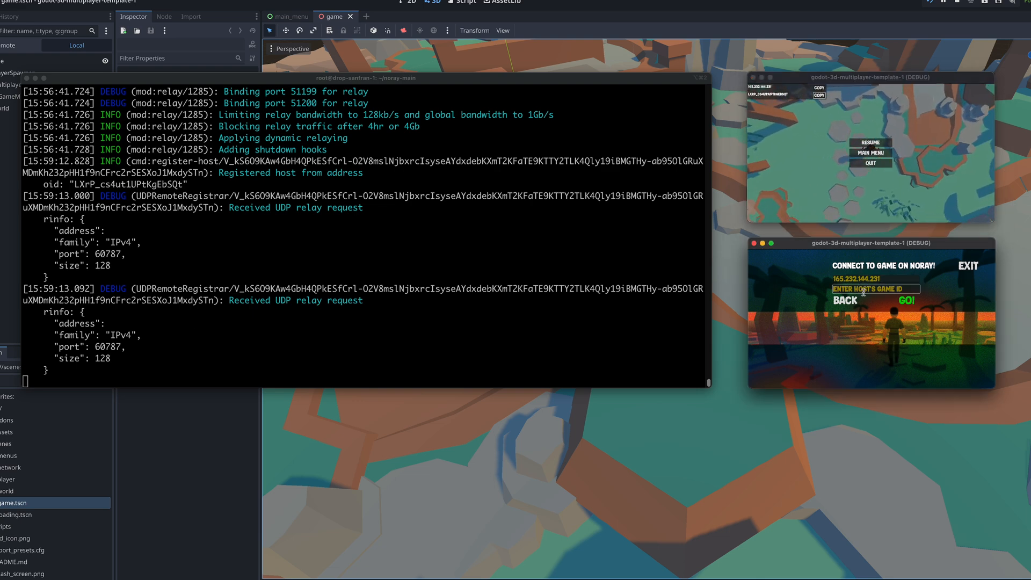
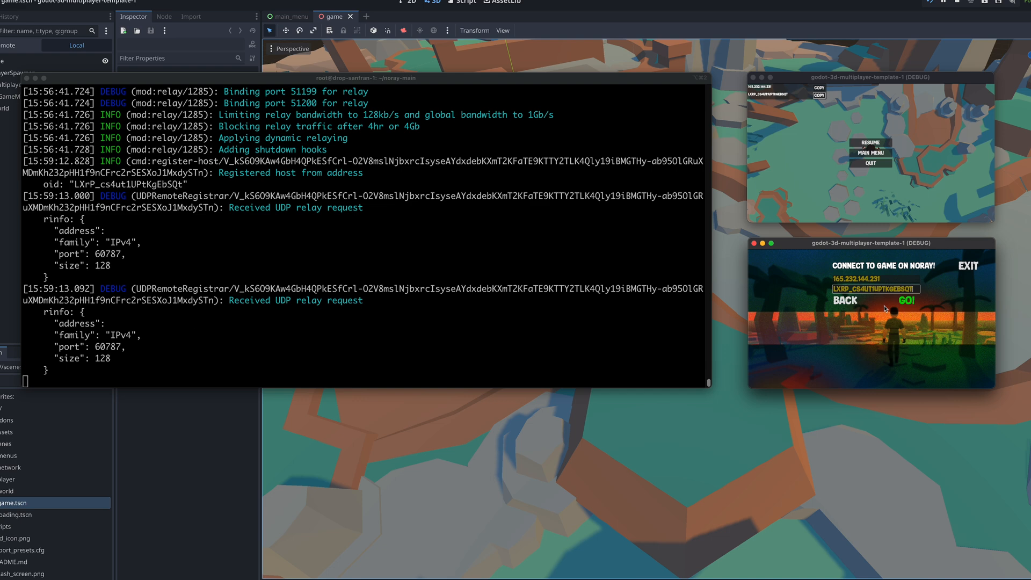
{"action": "left_click", "coordinate": [908, 301]}
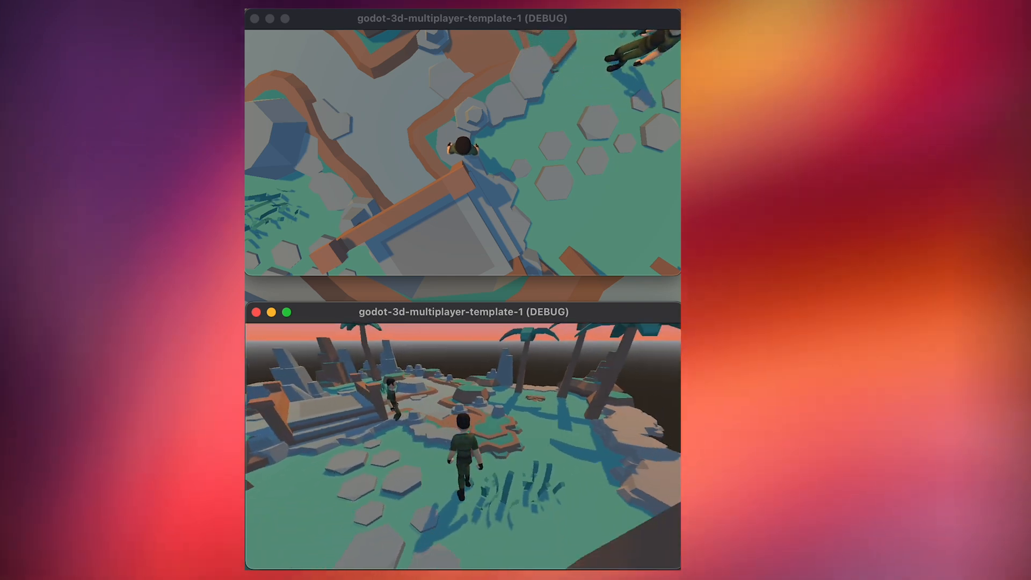
Copy noray's .env.example to a new .env settings file
{"action": "key", "text": "Escape"}
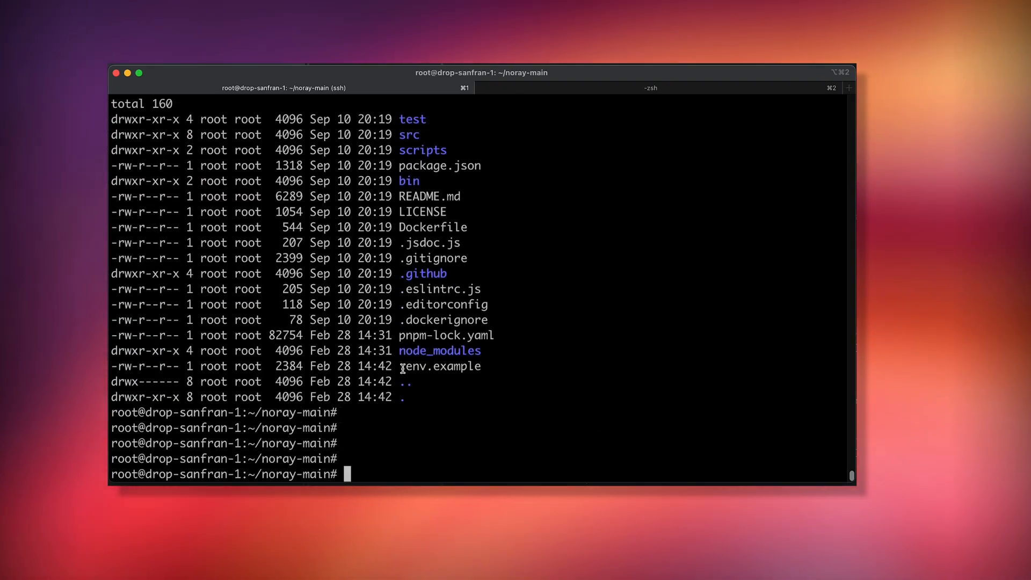
{"action": "type", "text": "cp .env.example"}
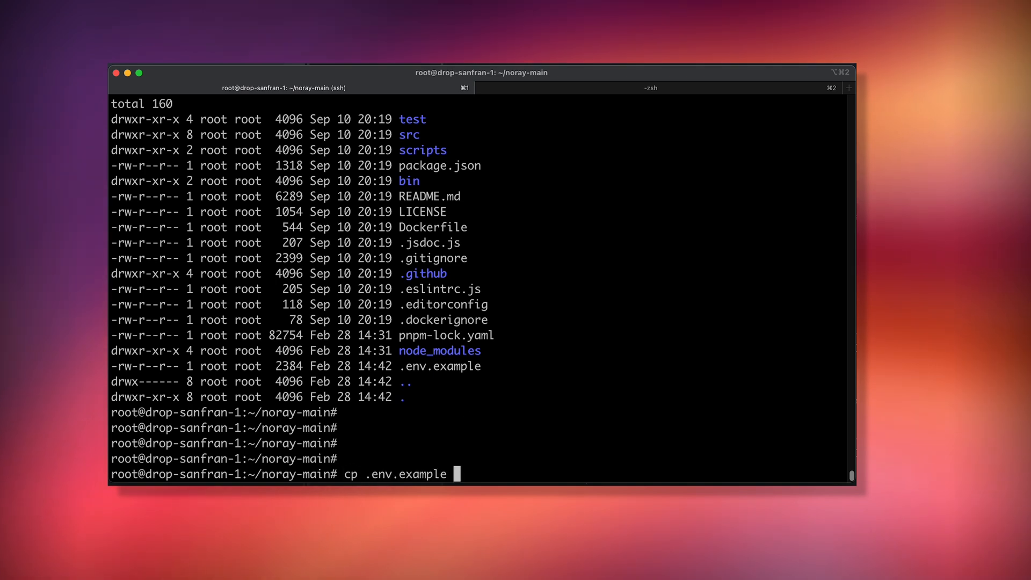
{"action": "type", "text": ".env"}
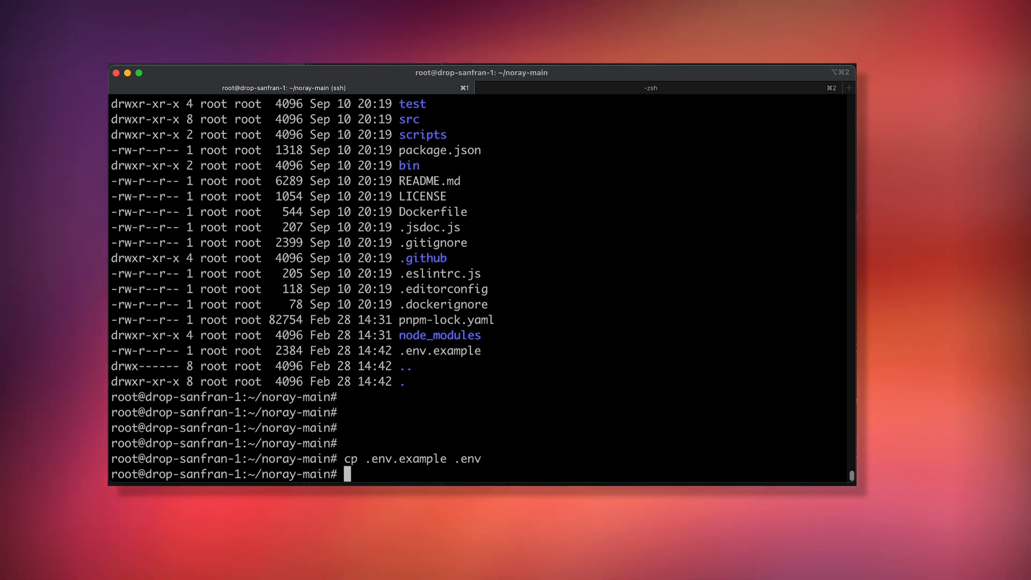
Set NORAY_LOGLEVEL to debug in .env with vim, save, and exit the session
{"action": "type", "text": "vim .en"}
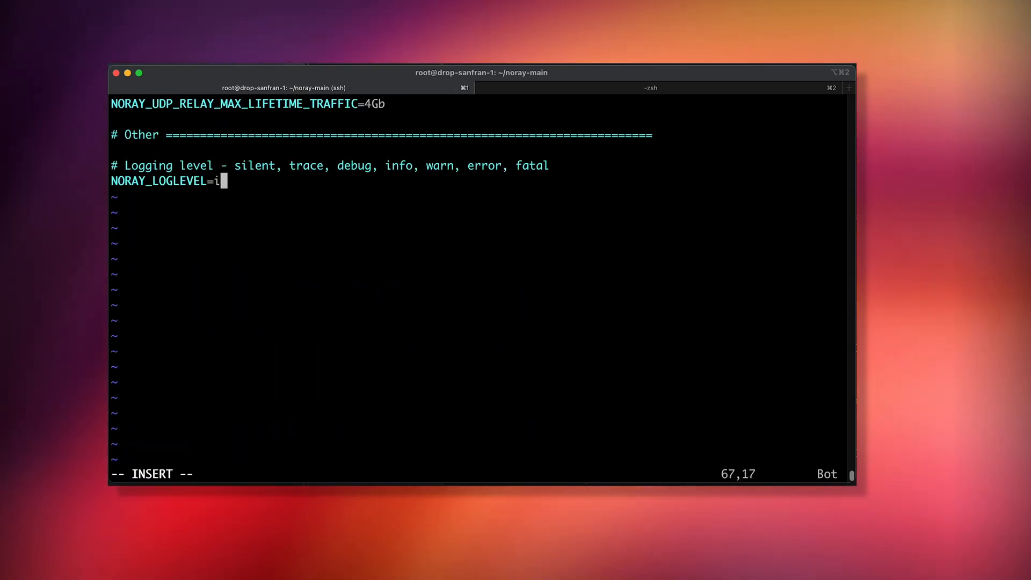
{"action": "type", "text": "debug"}
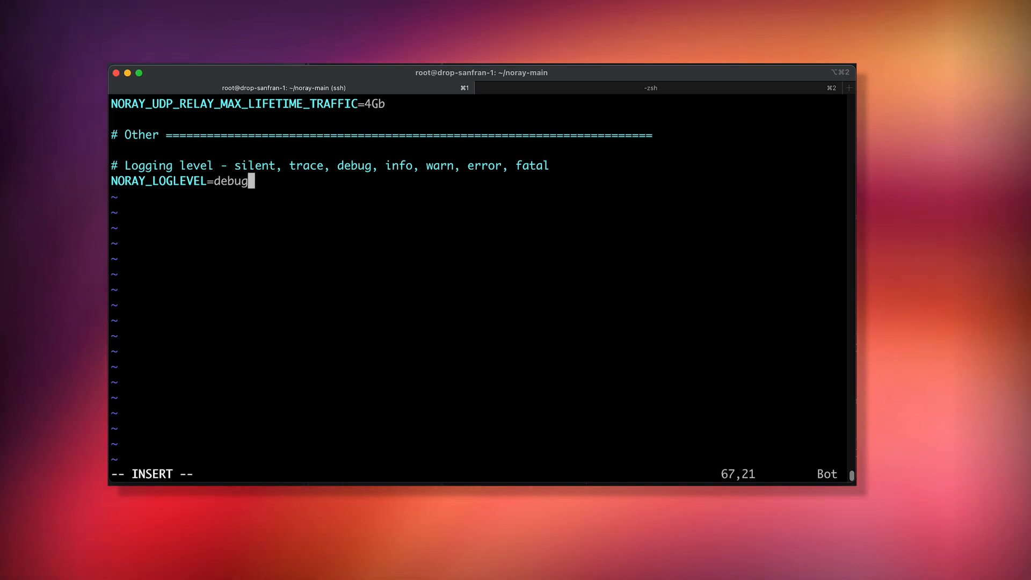
{"action": "key", "text": "Escape"}
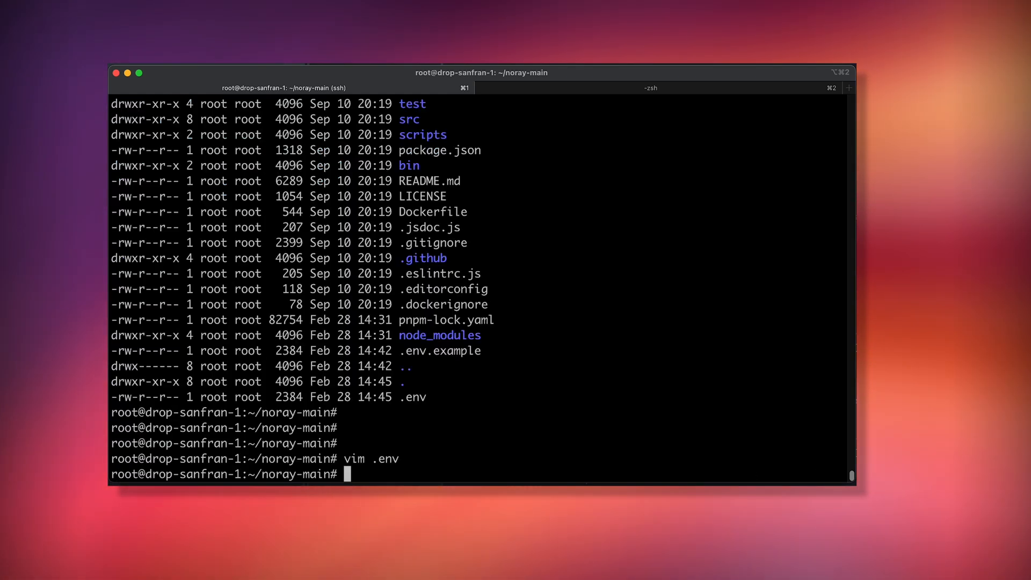
{"action": "type", "text": "#howto"}
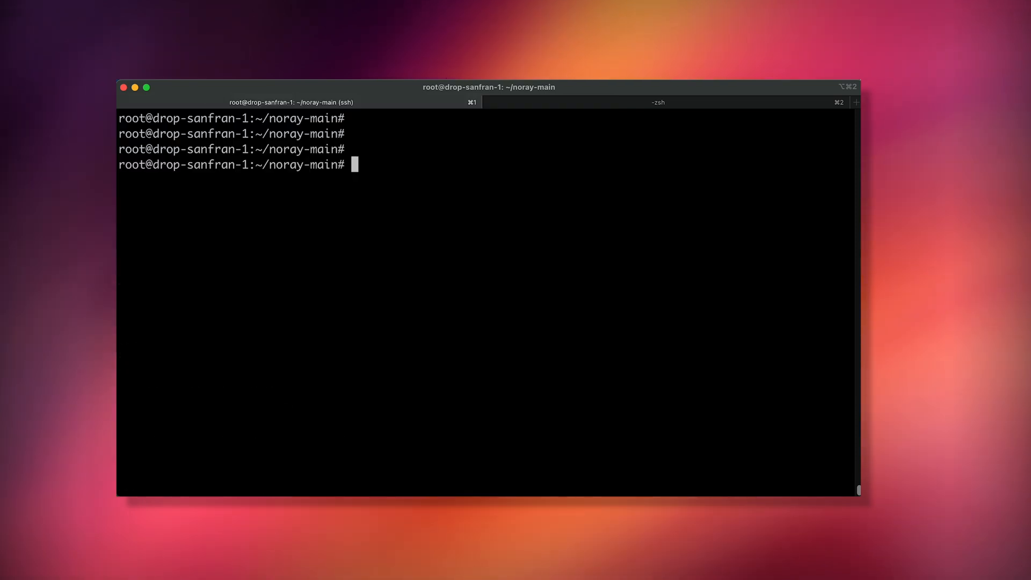
{"action": "type", "text": "exit"}
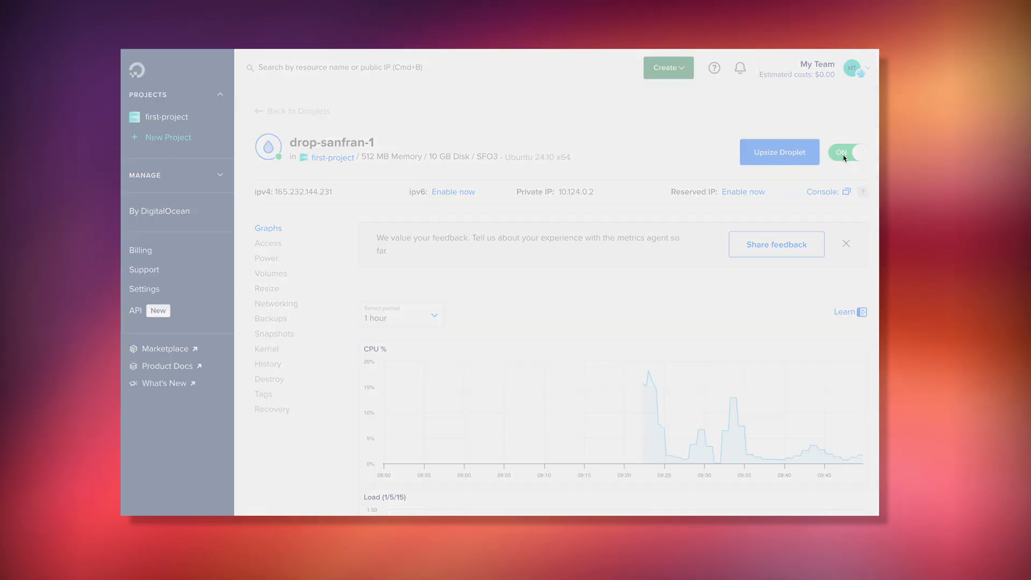
Switch drop-sanfran-1's power toggle off and confirm Turn off despite the billing warning
{"action": "left_click", "coordinate": [846, 152]}
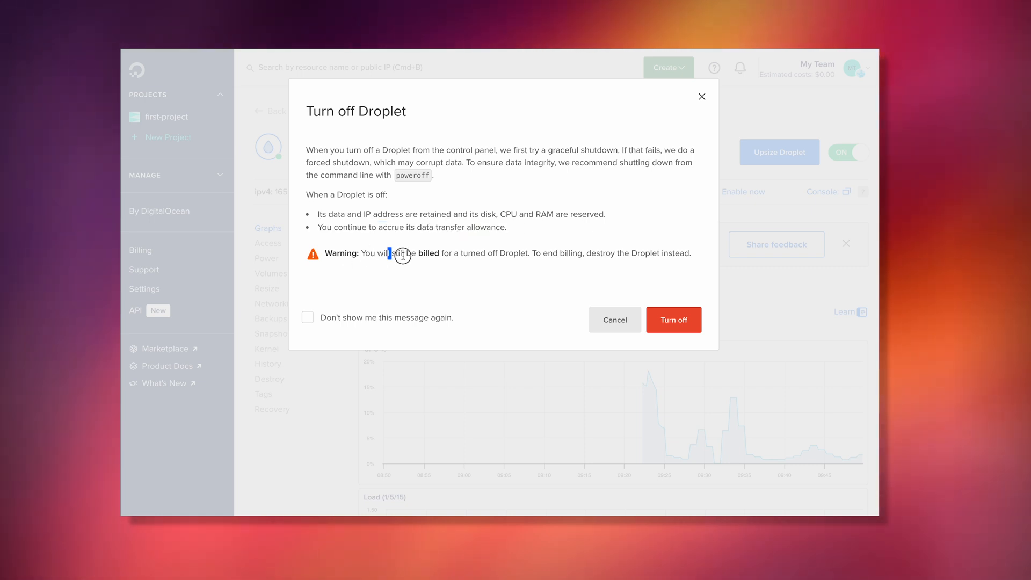
{"action": "left_click_drag", "start_coordinate": [391, 253], "coordinate": [611, 253]}
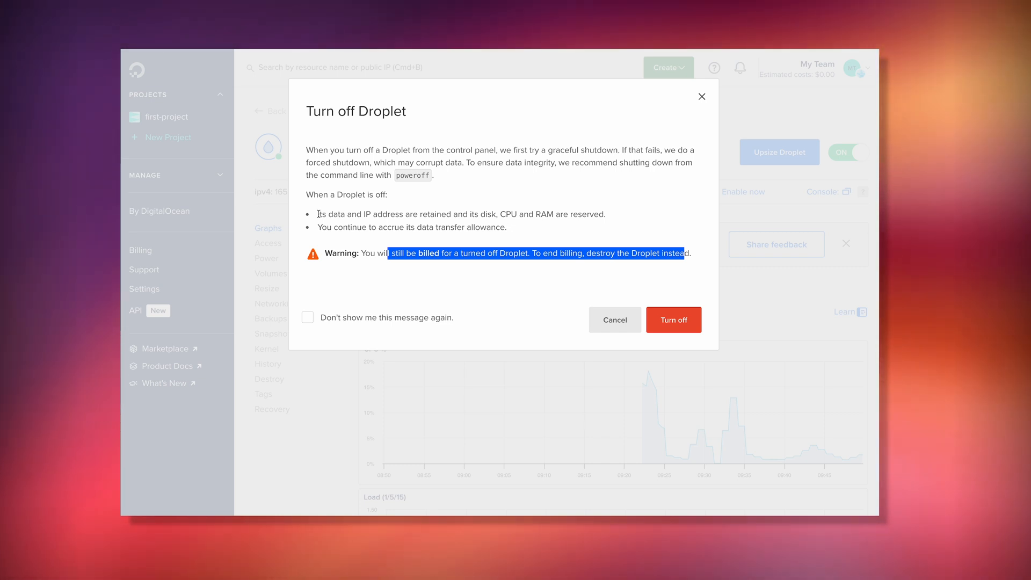
{"action": "left_click", "coordinate": [673, 320]}
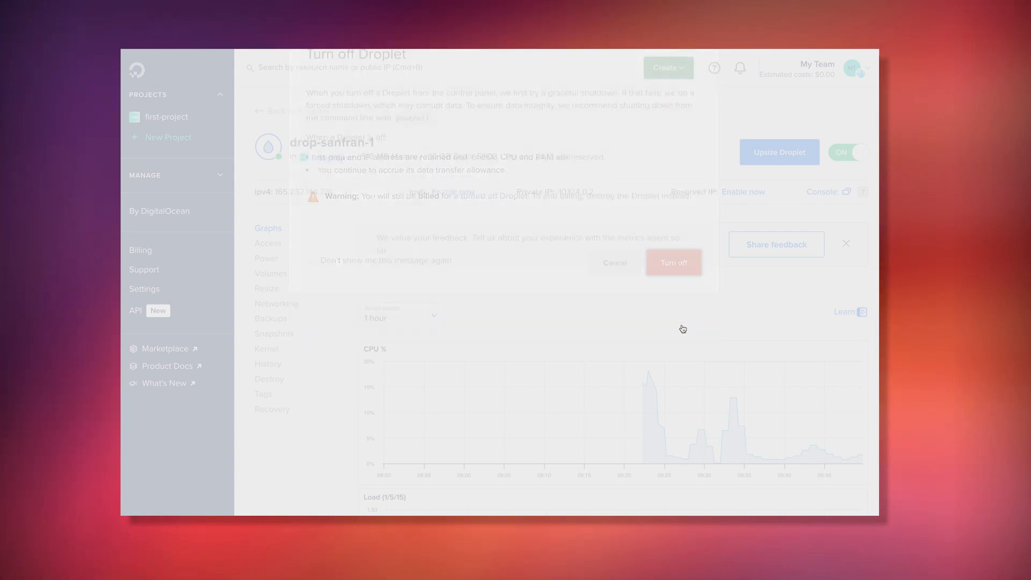
{"action": "left_click", "coordinate": [673, 262]}
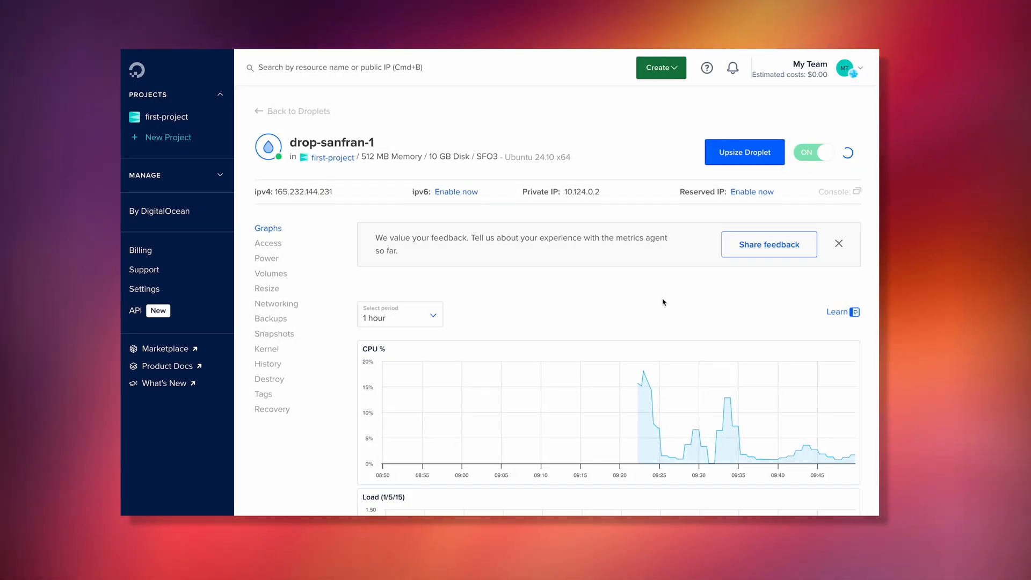